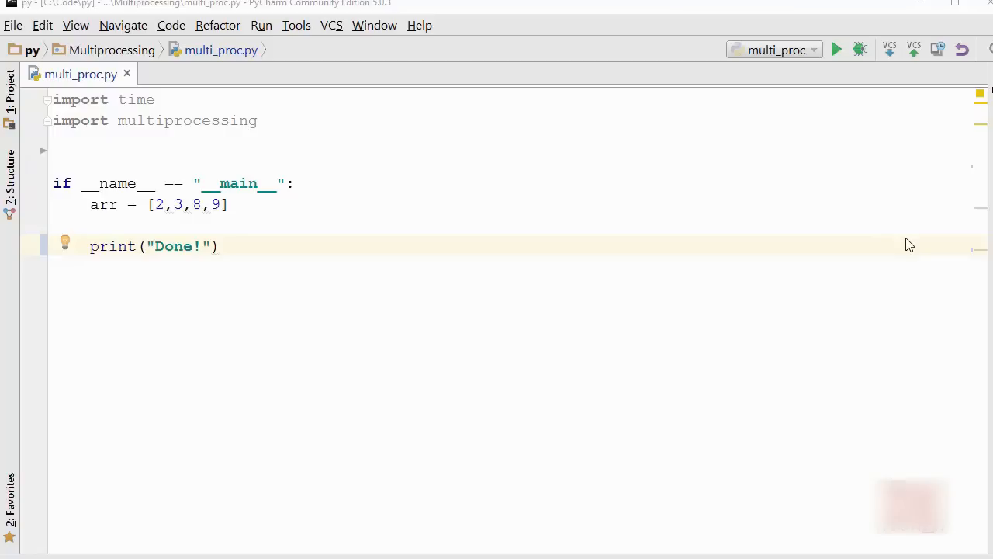
mouse_move(134, 77)
text(p1)
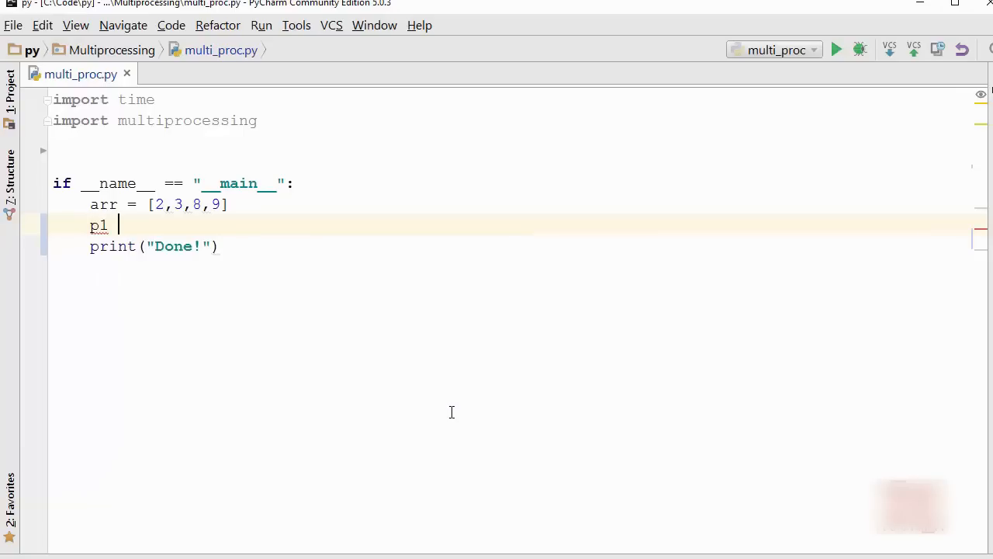
- Assign p1 to multiprocessing.Process with target=calc_square
text(= mult)
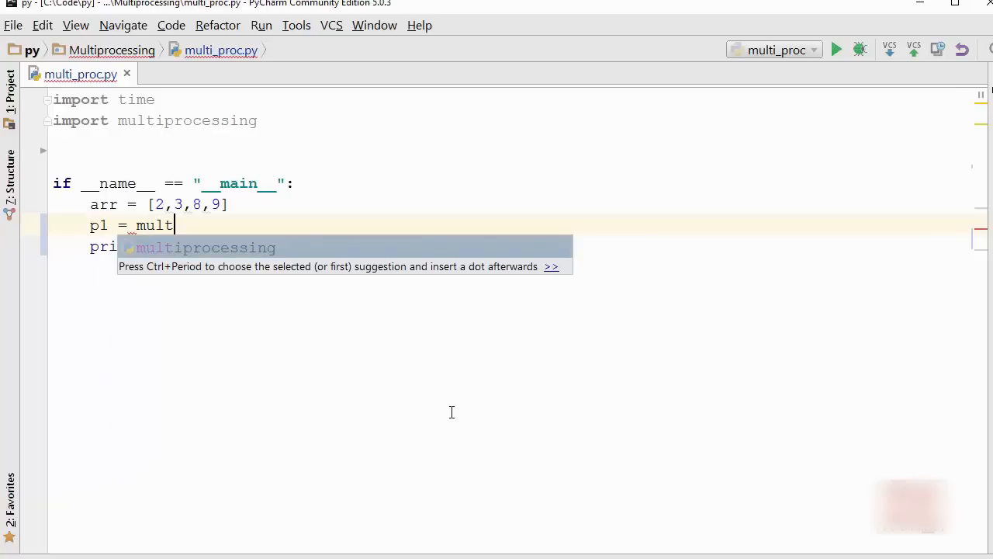
text(iprocessing.PRocess)
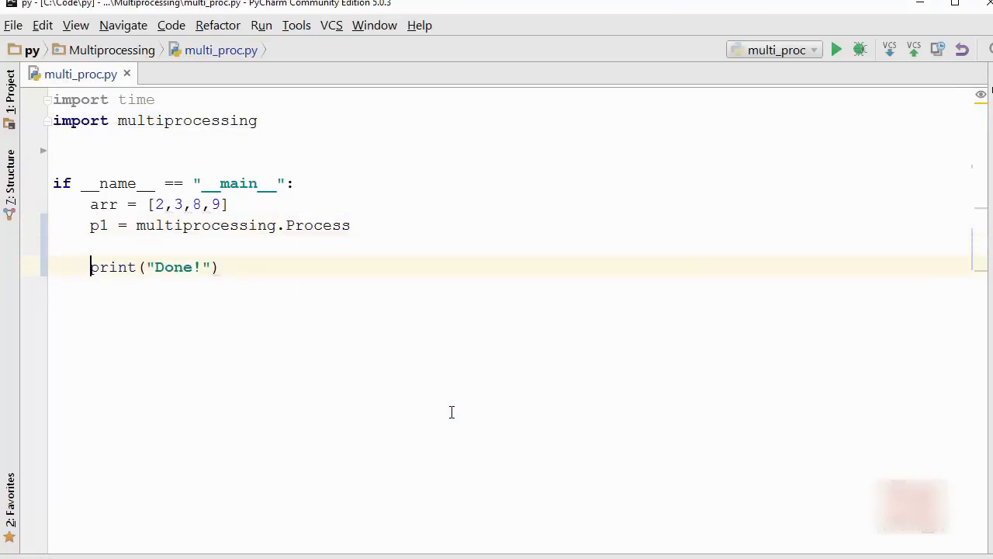
text((target=)
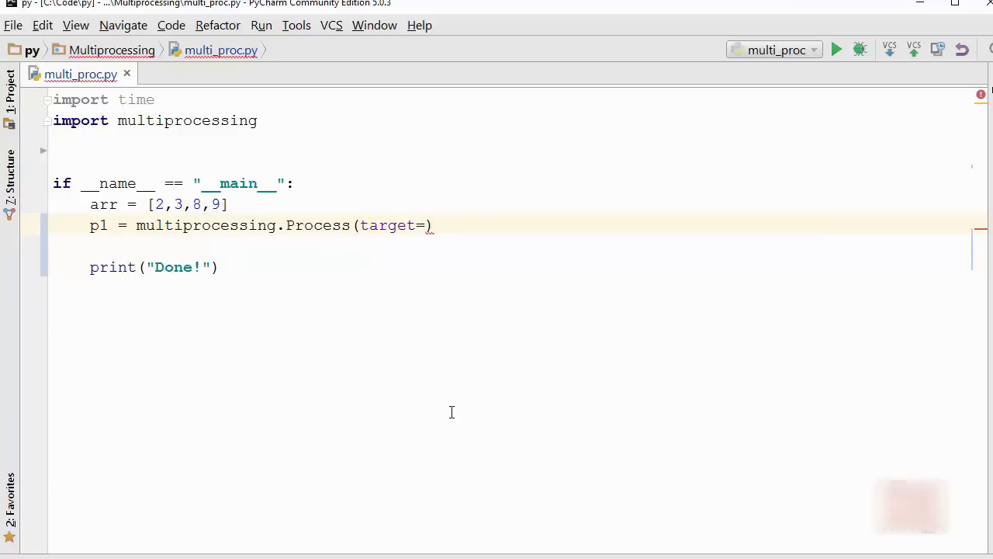
text(calc)
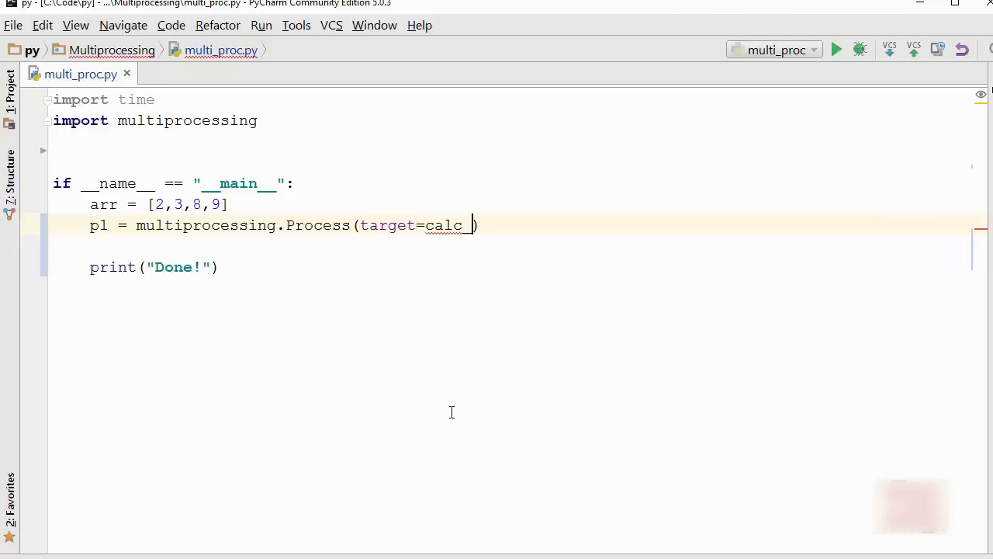
text(_s)
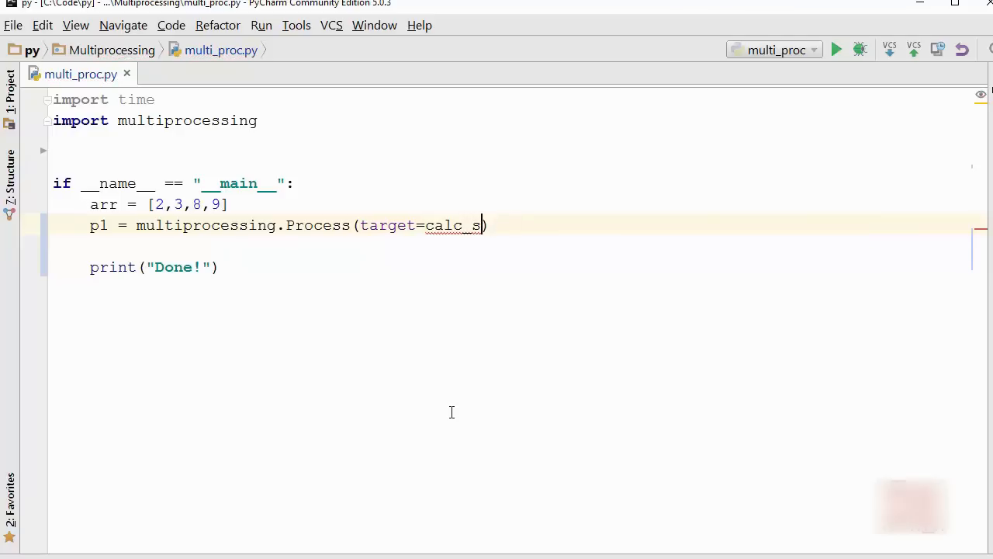
text(quare)
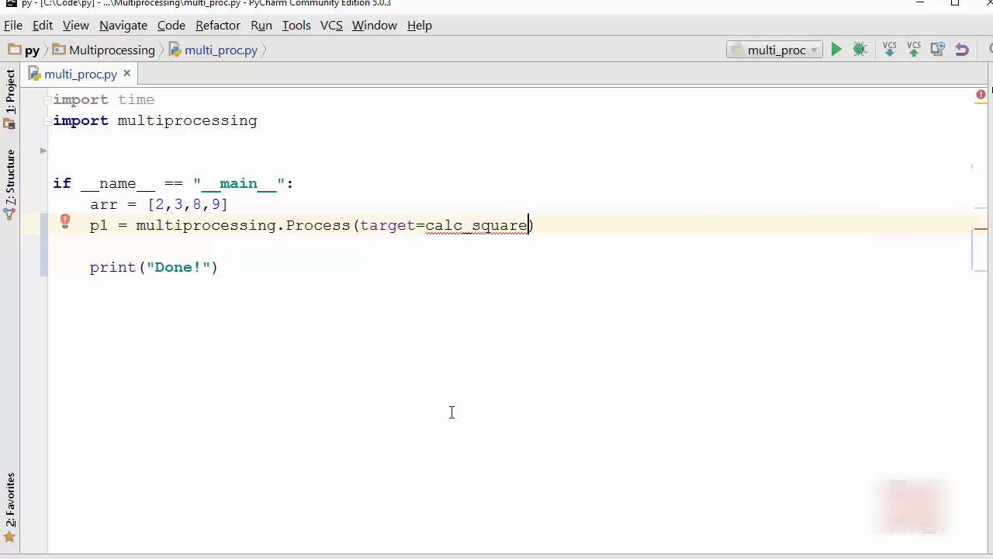
text(,)
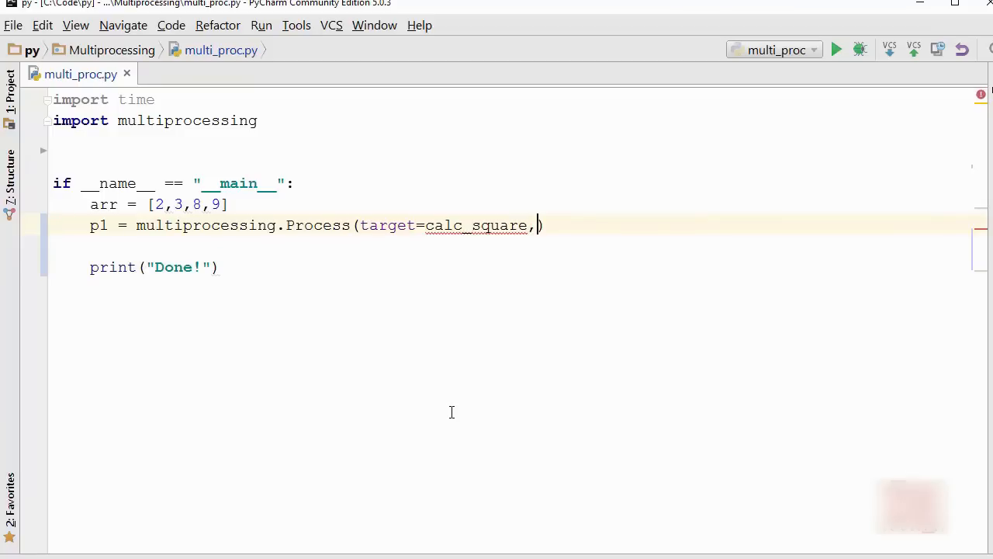
- Complete the Process call with args=(arr,) and begin a new definition above
text(args=)
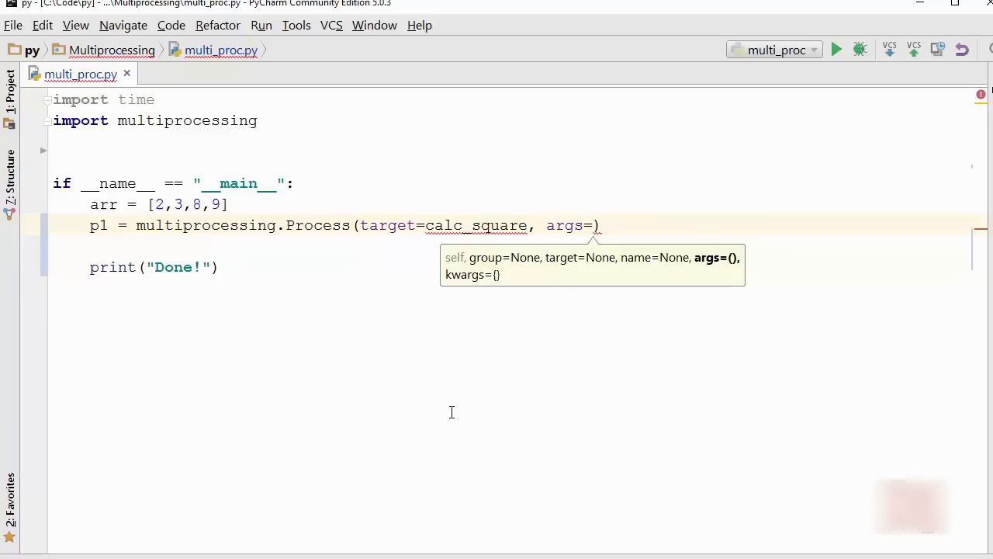
text(())
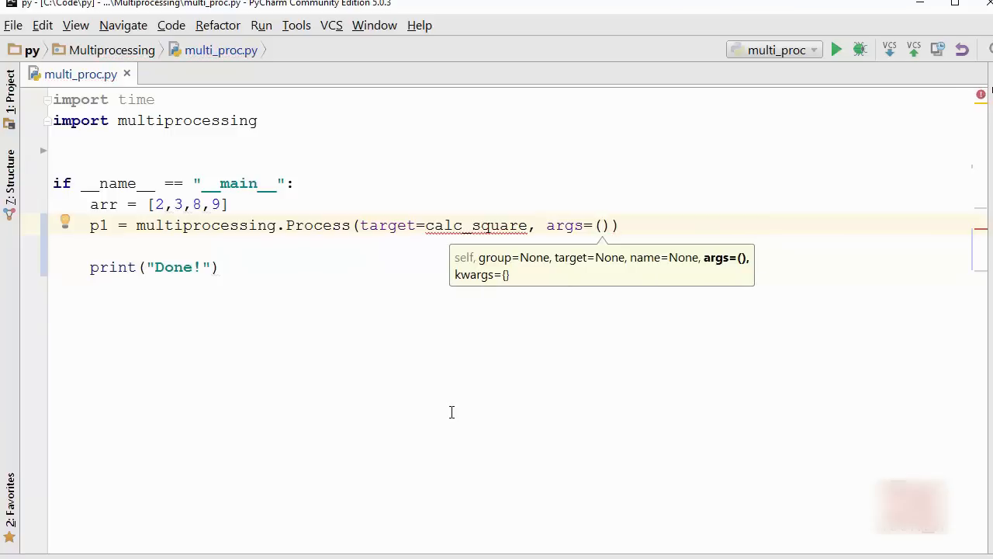
text(arr)
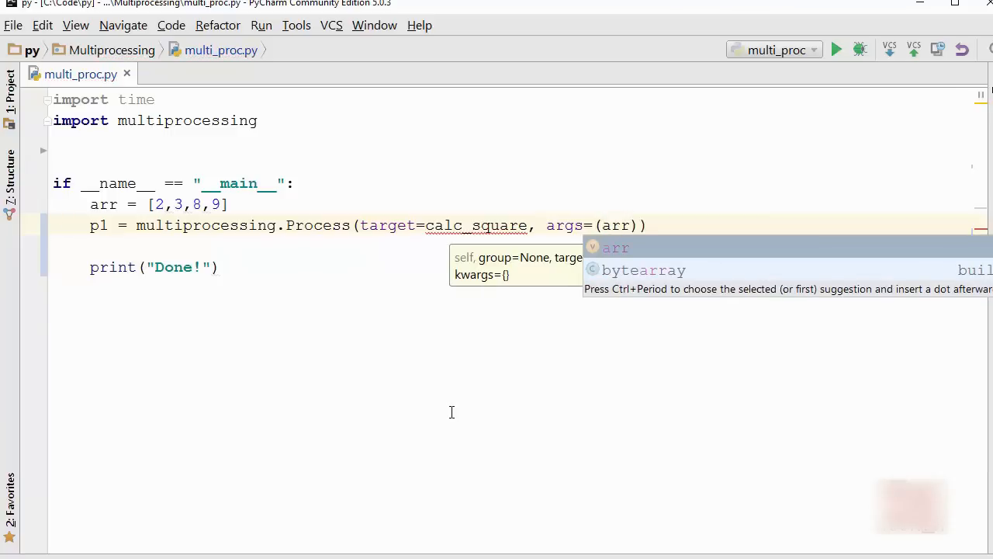
text(,)
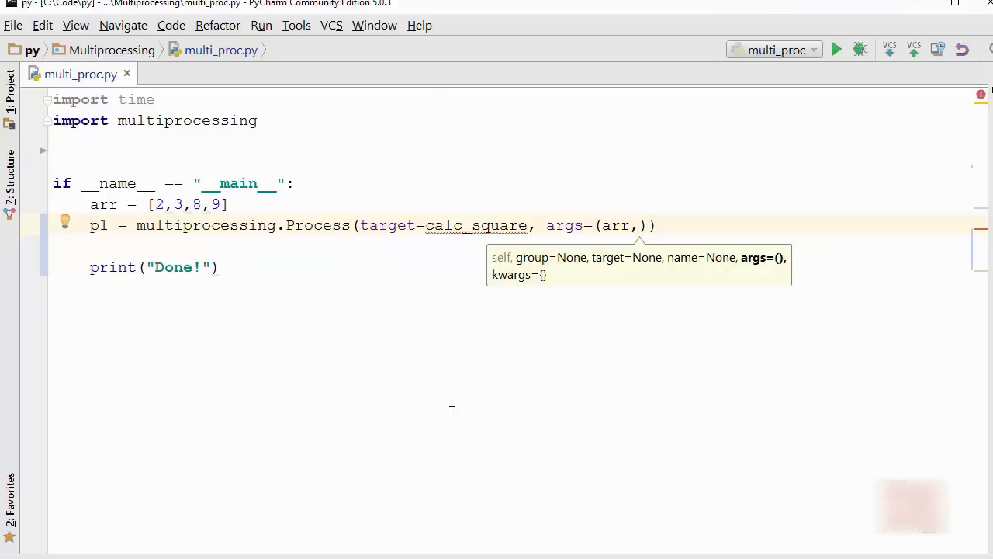
text(d)
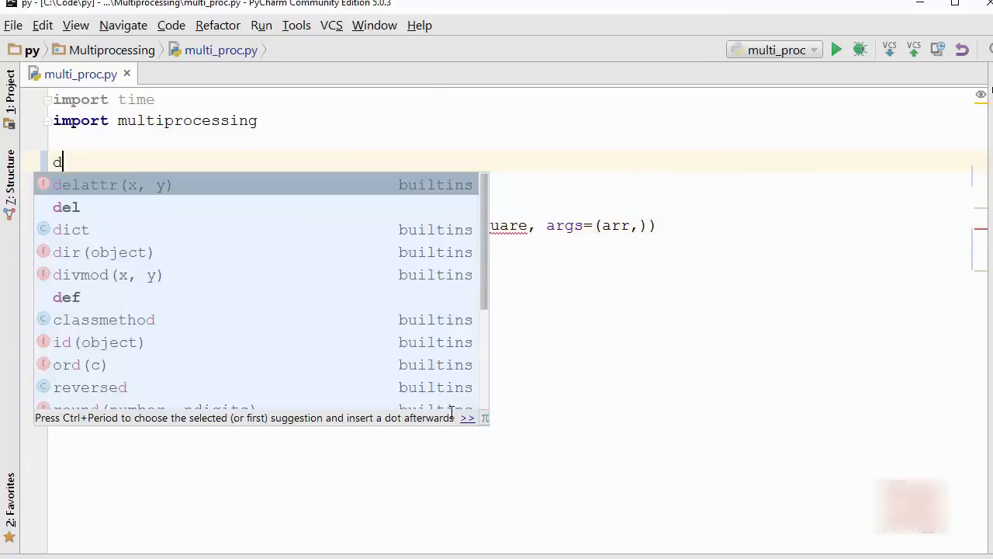
- Define the calc_square(numbers) function header above the main block
text(ef calc_S)
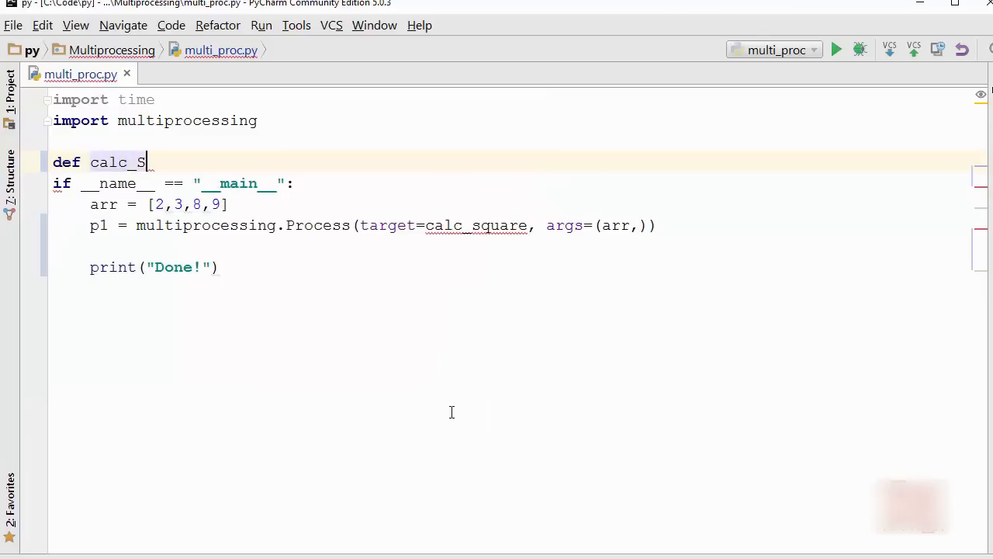
text(quar)
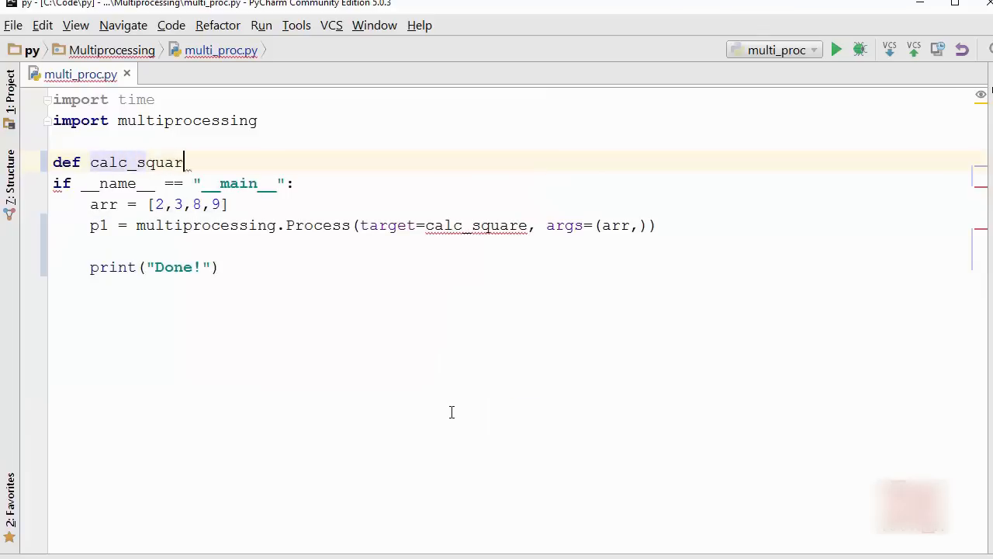
text(e(number))
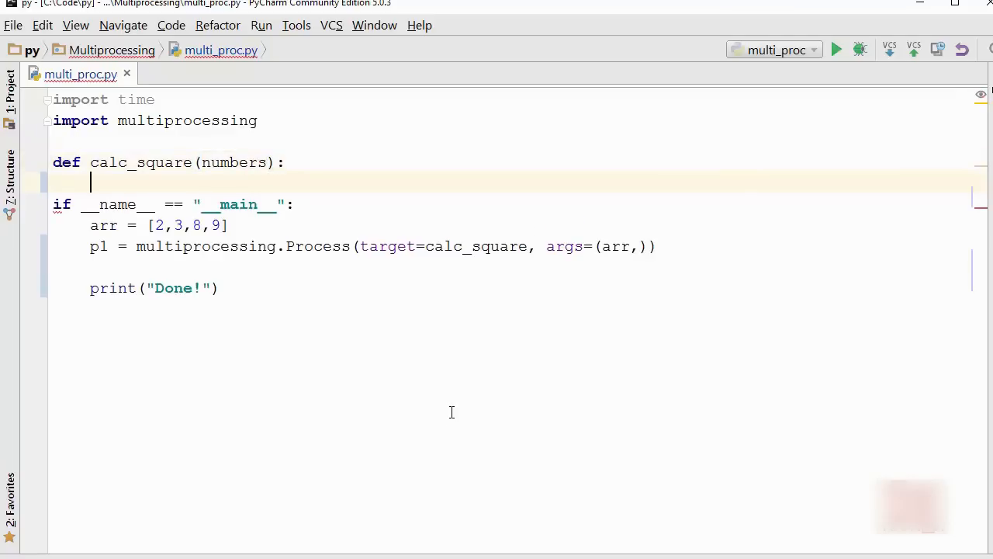
- Loop over numbers printing 'square ' + str(n*n), then duplicate the function
text(for)
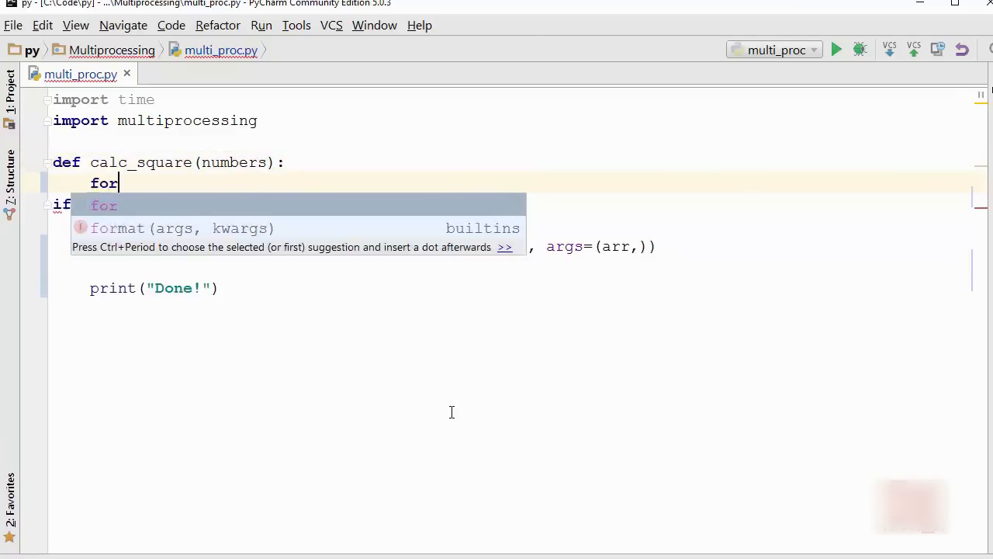
text(n in)
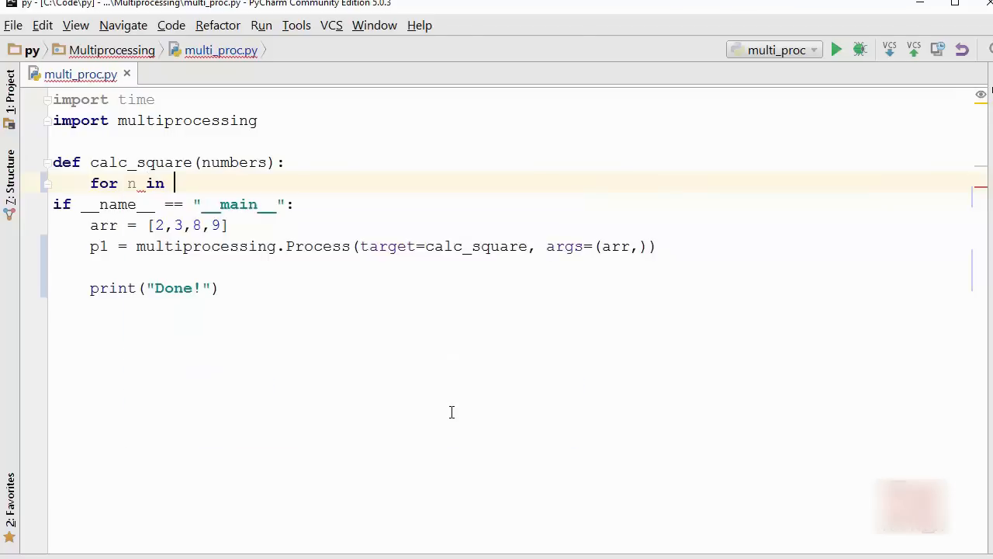
text(numbers:)
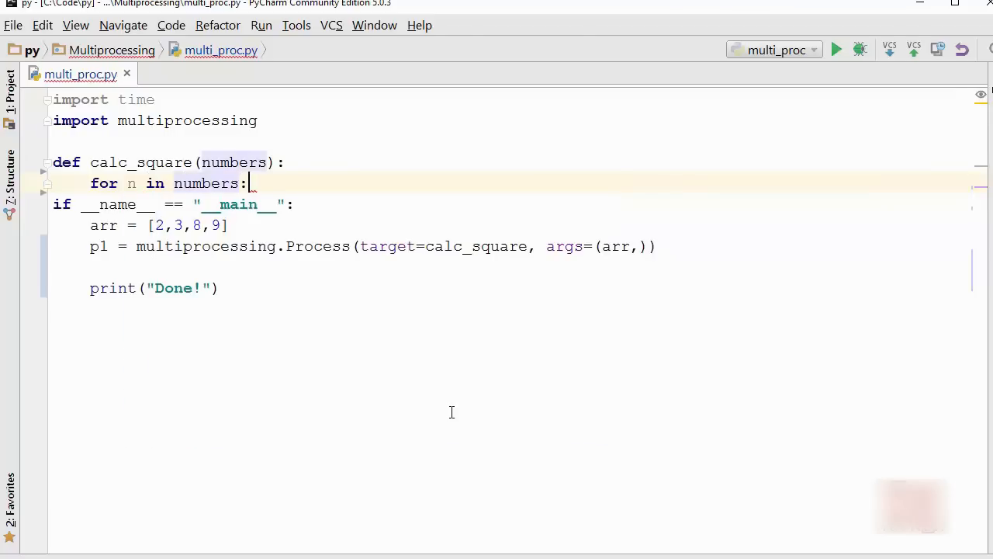
text(print('s)
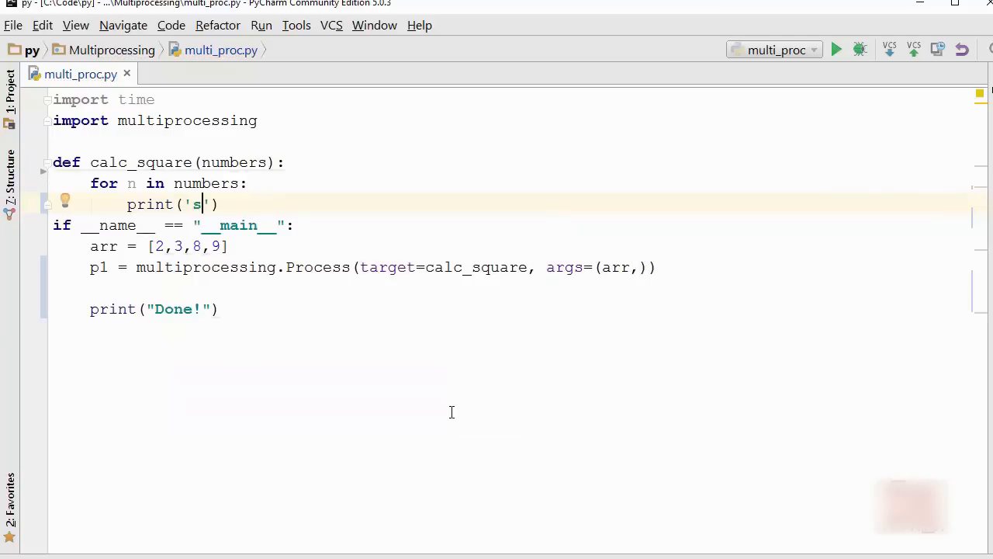
text(quare)
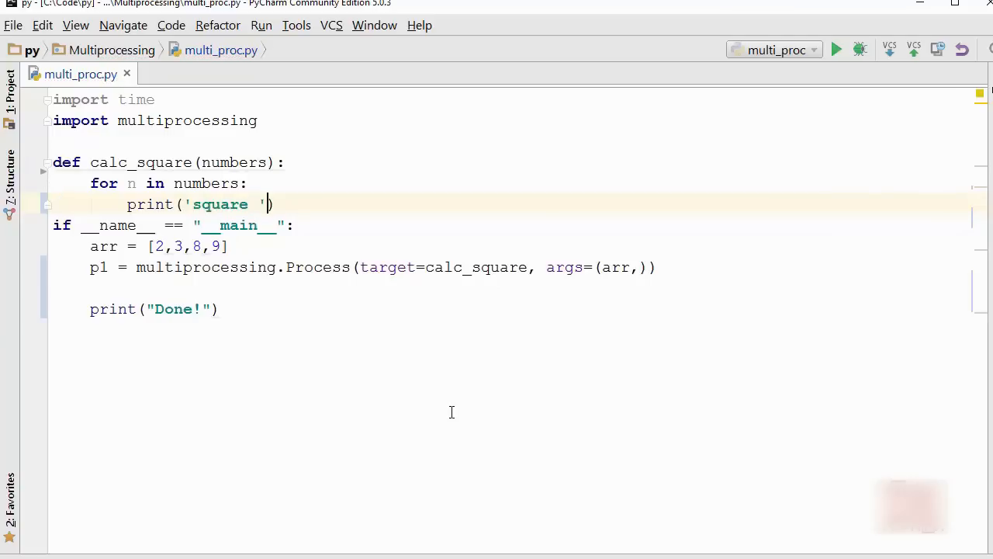
text(+ str(n)
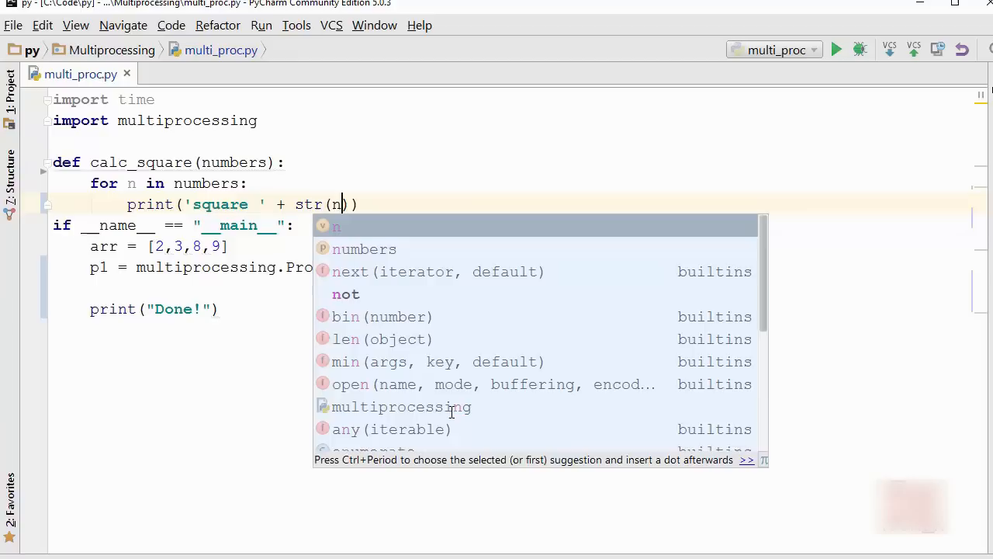
text(*n)
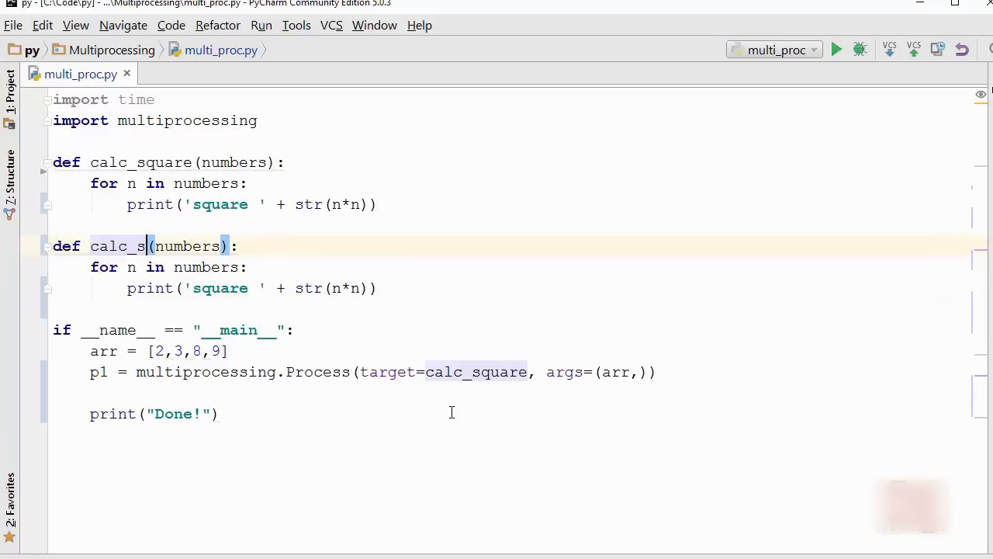
- Rename the copy to calc_cube printing 'cube ' + str(n*n*n)
text(cube)
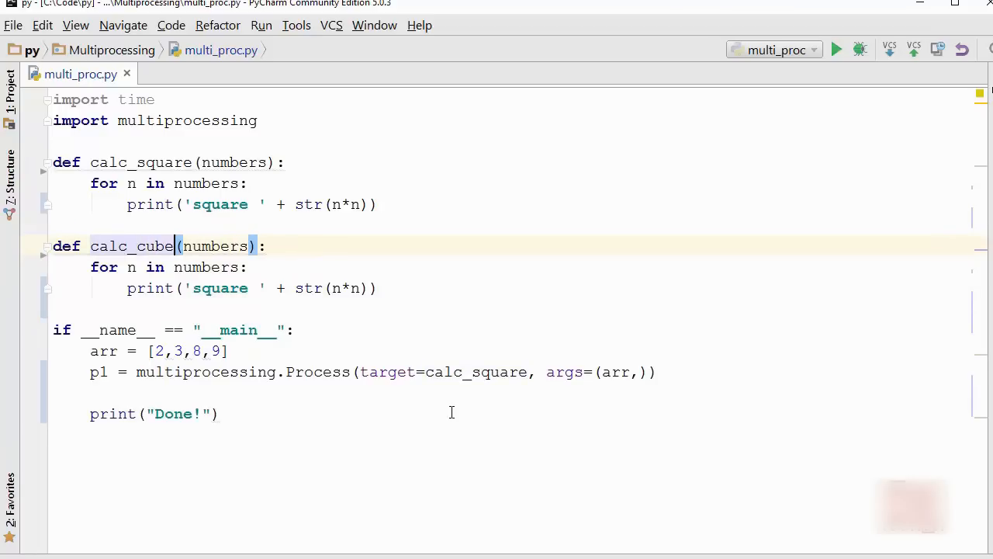
click(357, 287)
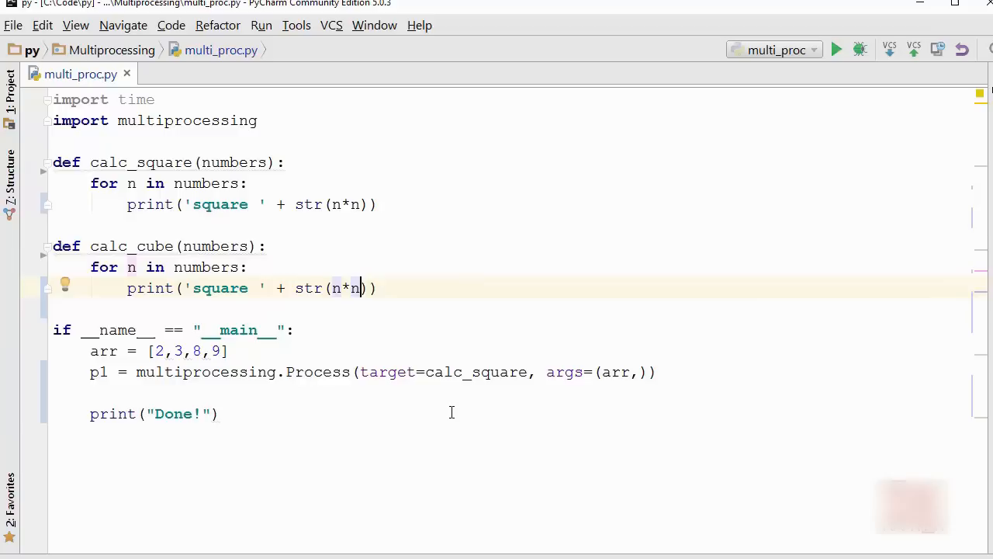
text(*n)
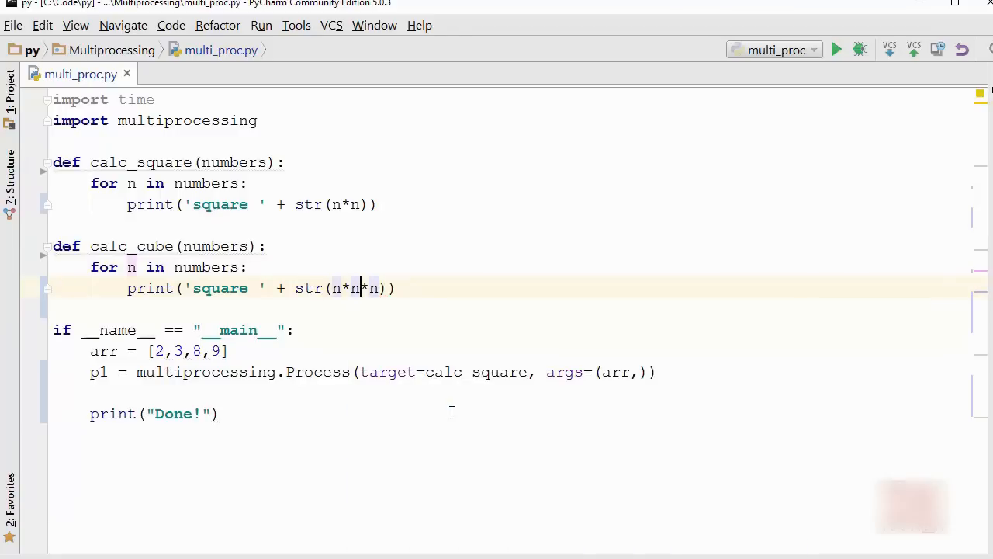
double_click(219, 287)
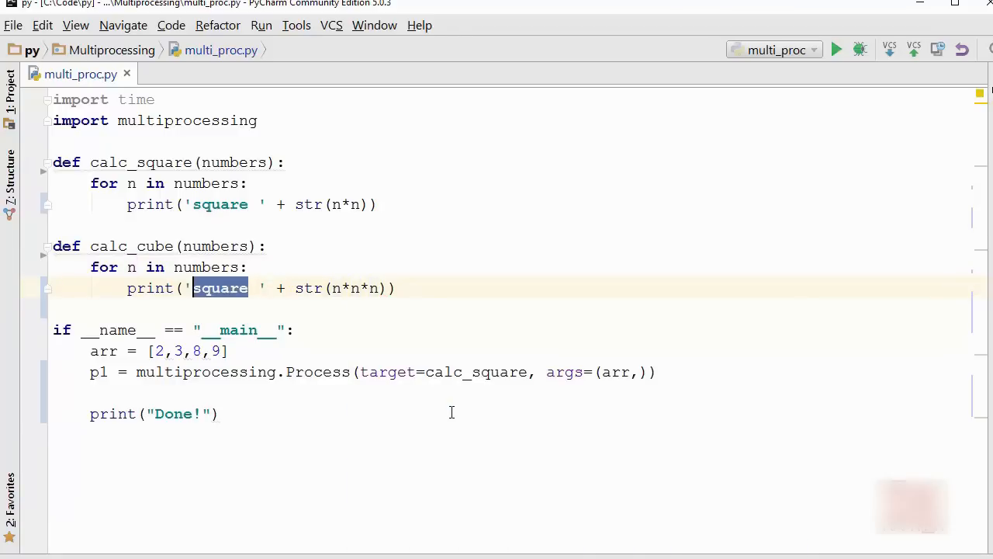
text(cube)
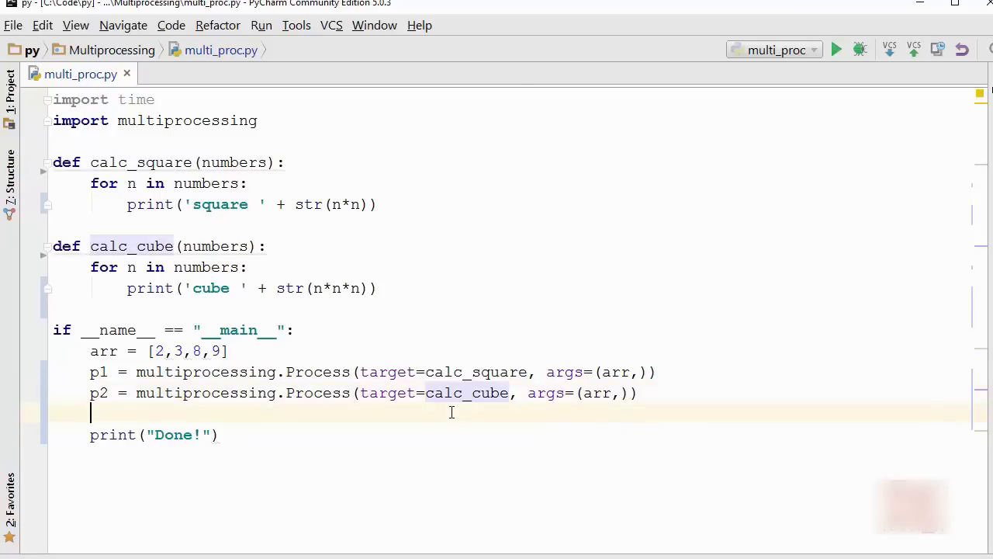
- Start both processes with p1.start() and p2.start()
text(p1.)
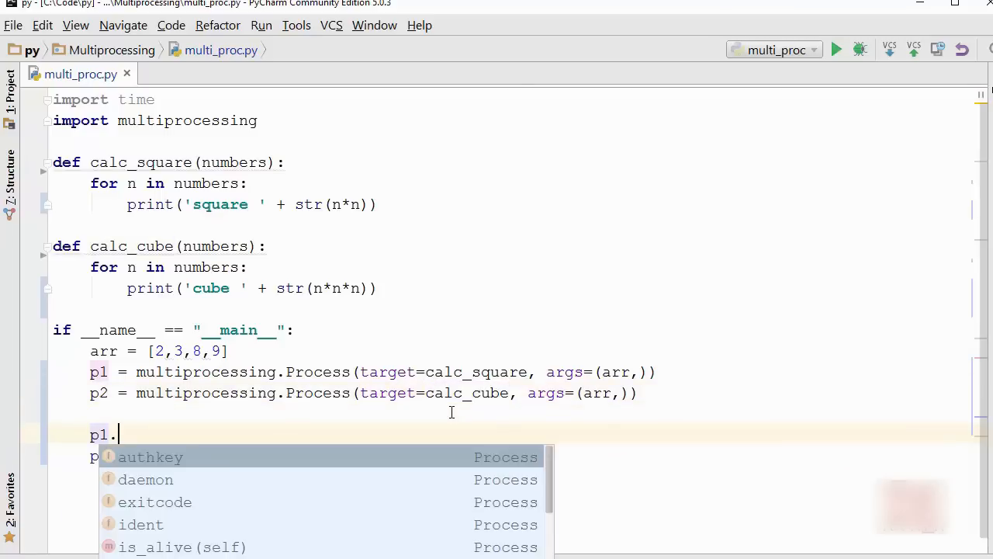
text(sta)
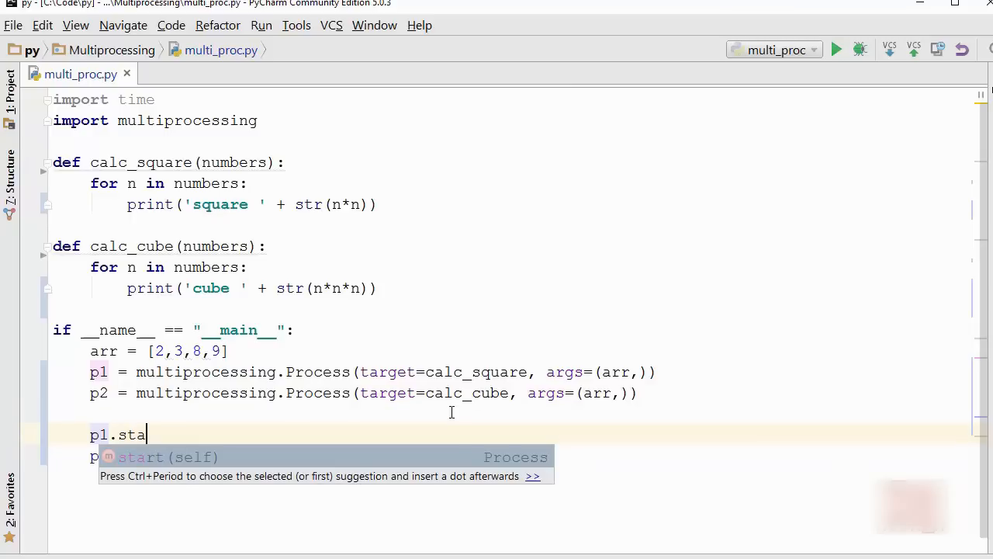
mouse_move(526, 451)
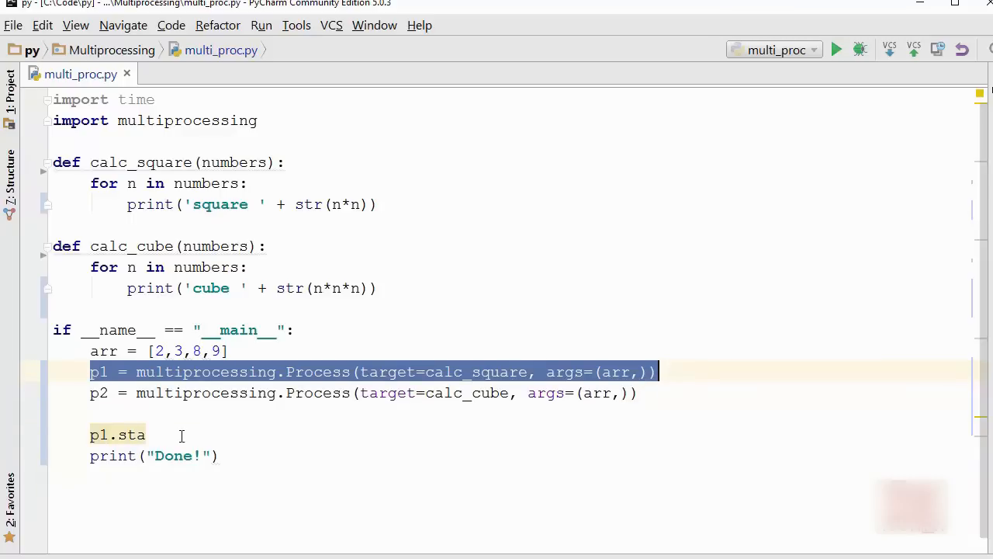
text(rt()
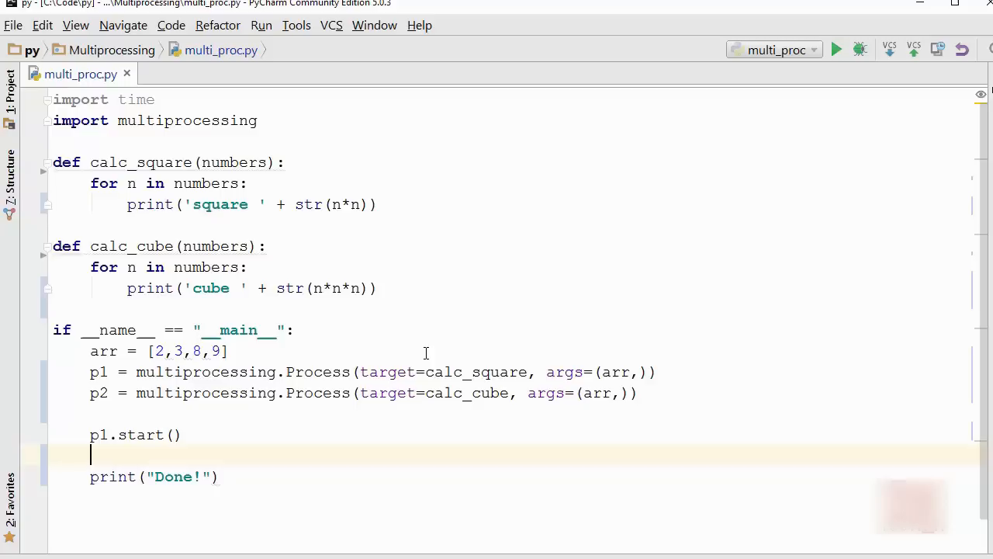
text(p2.start()
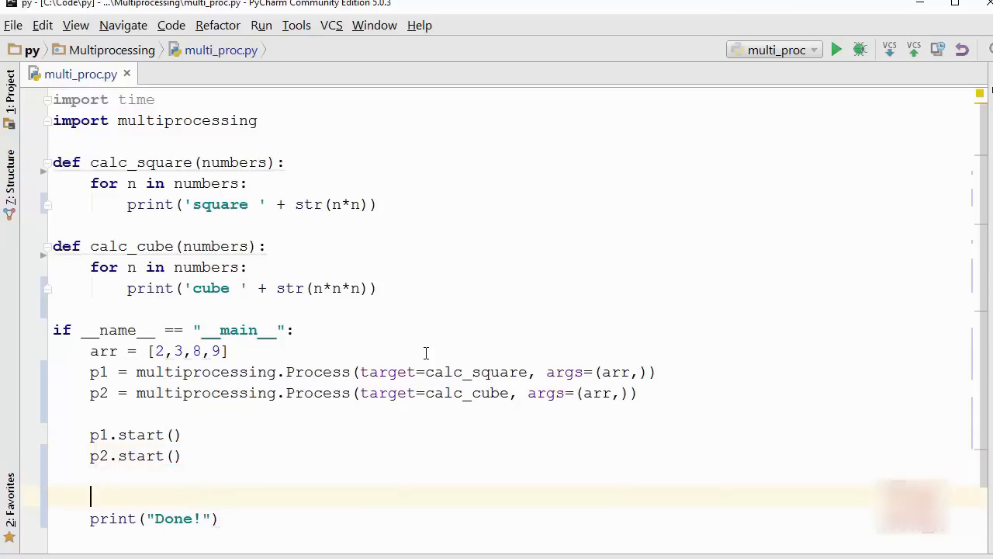
- Wait for both processes with p1.join() and p2.join()
text(p1.join()
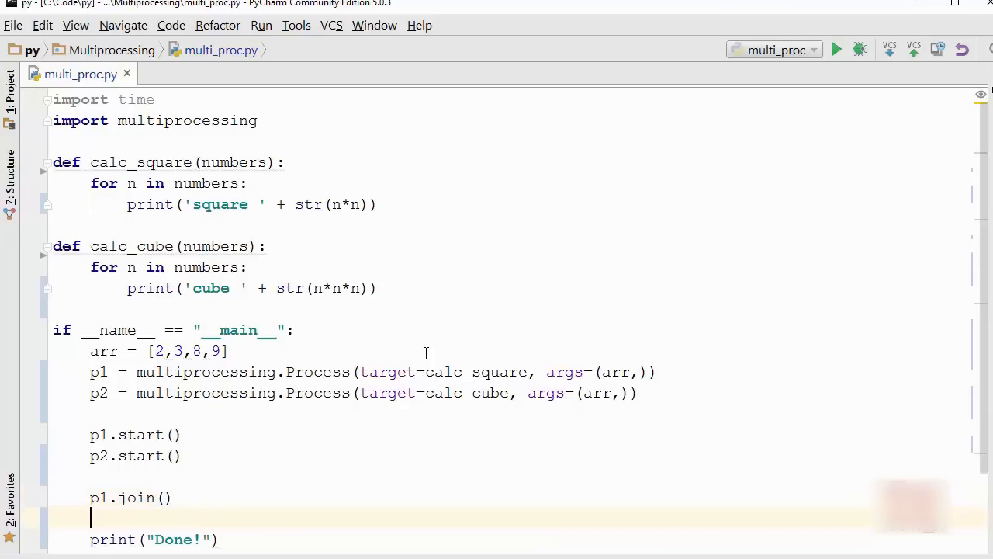
text(p2.ji)
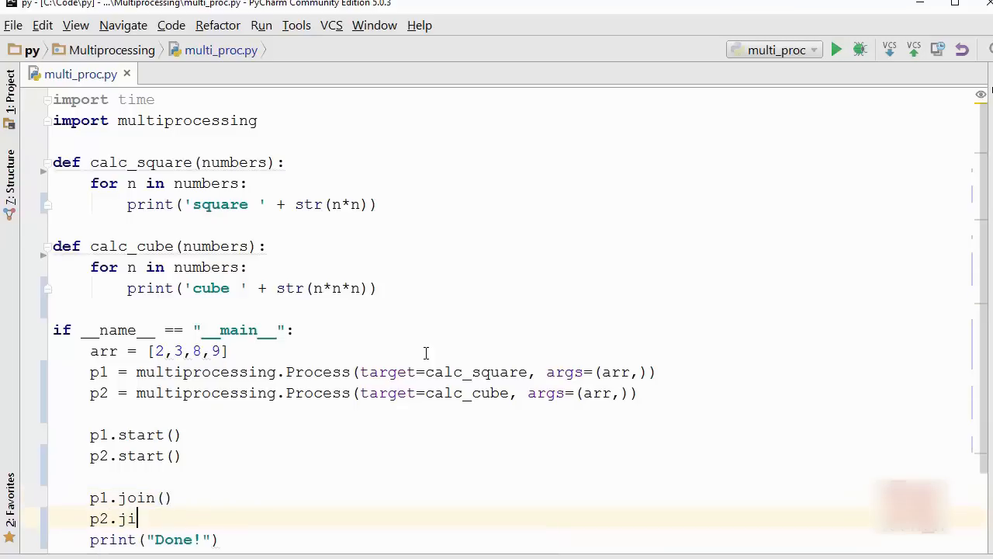
text(n())
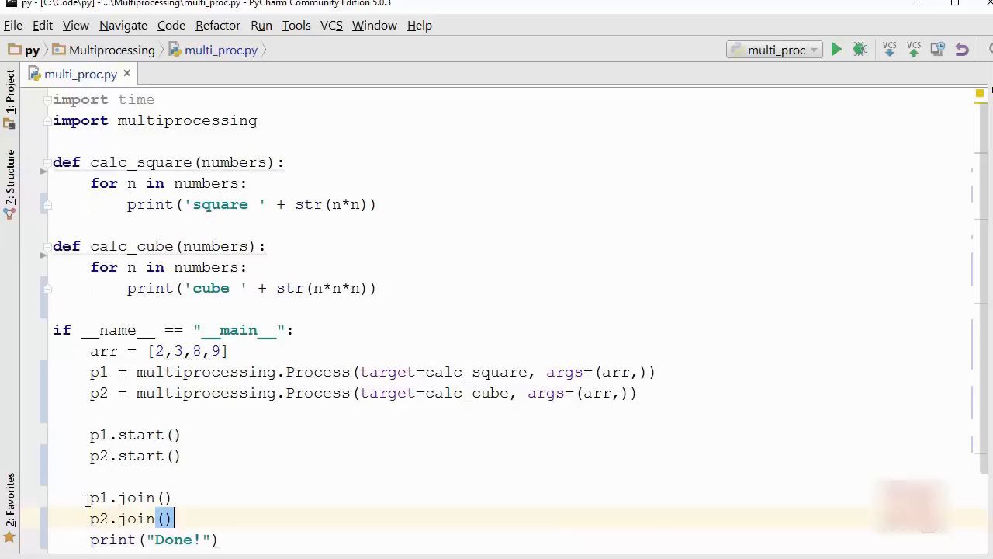
mouse_move(267, 497)
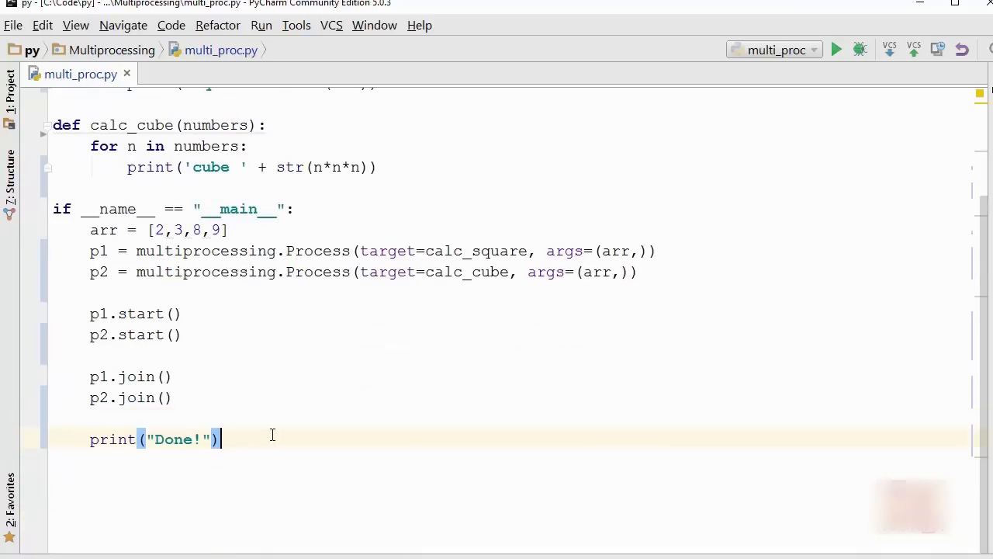
- Add print("Done!") after the p2.join() line
scroll(up, 3)
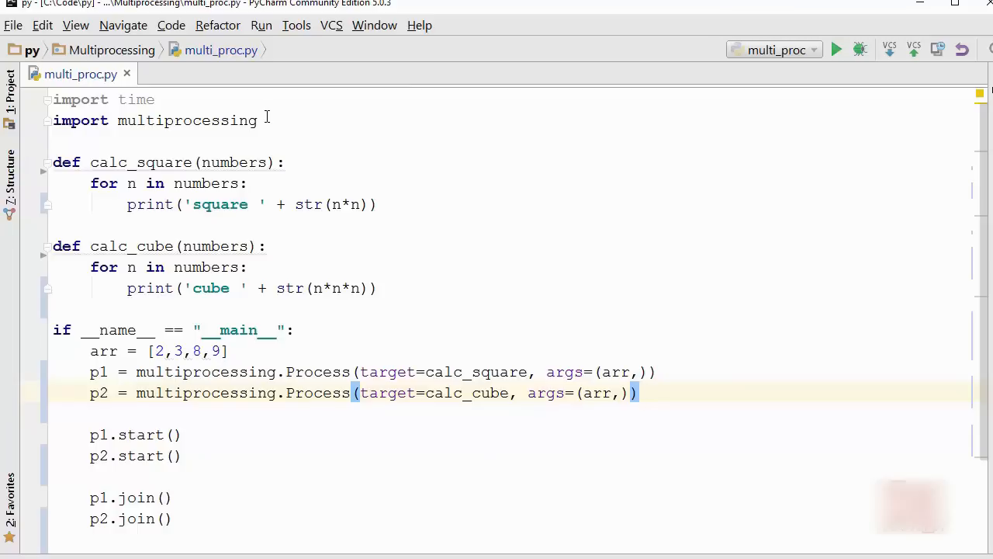
mouse_move(308, 377)
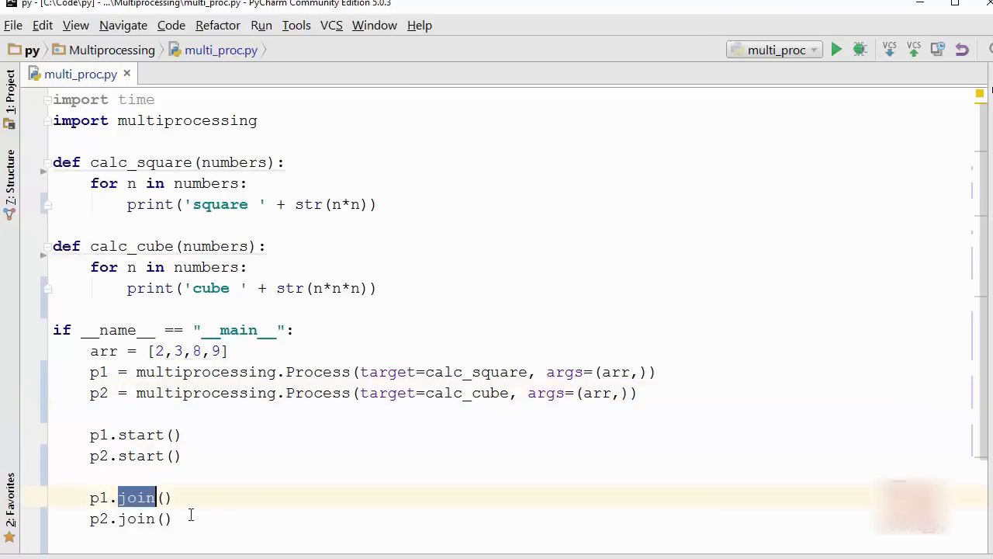
click(173, 518)
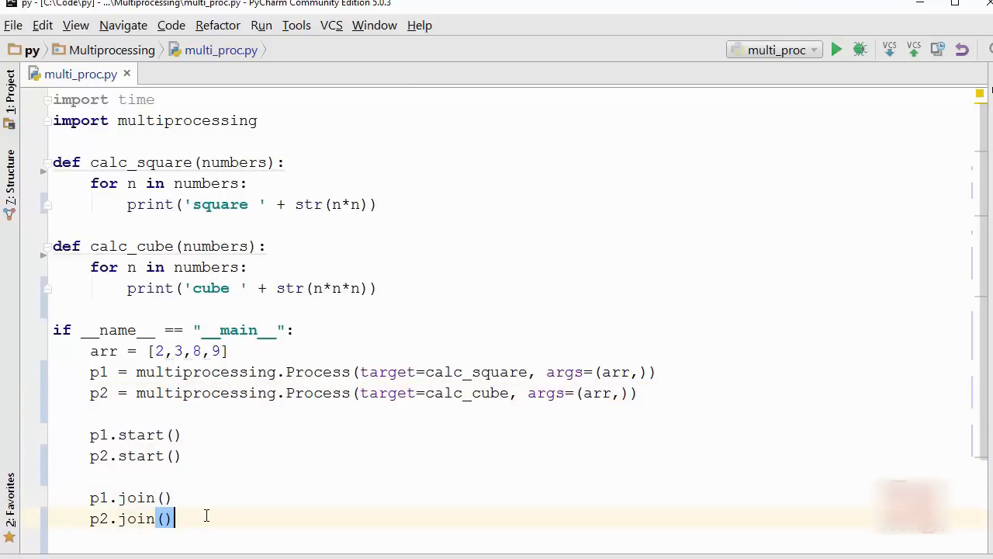
mouse_move(248, 528)
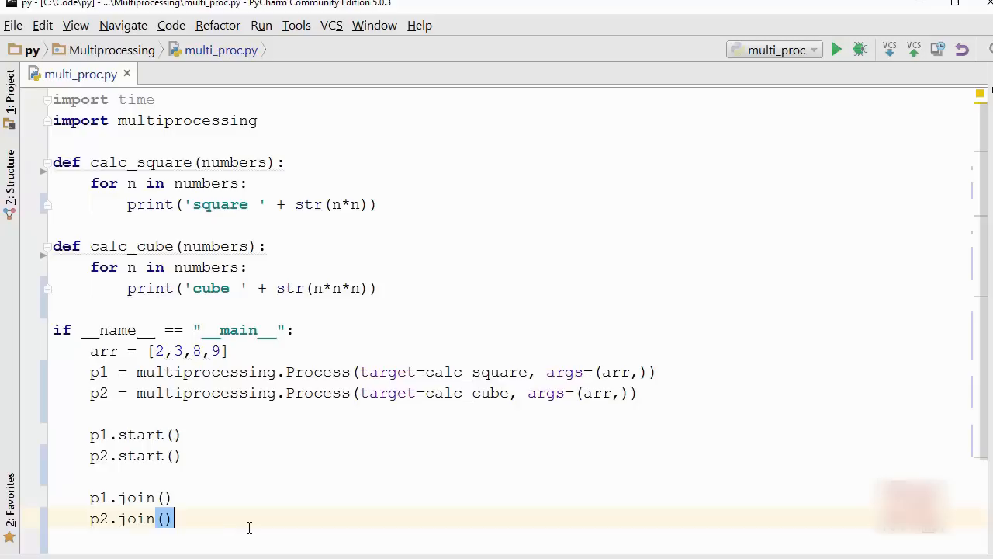
mouse_move(264, 522)
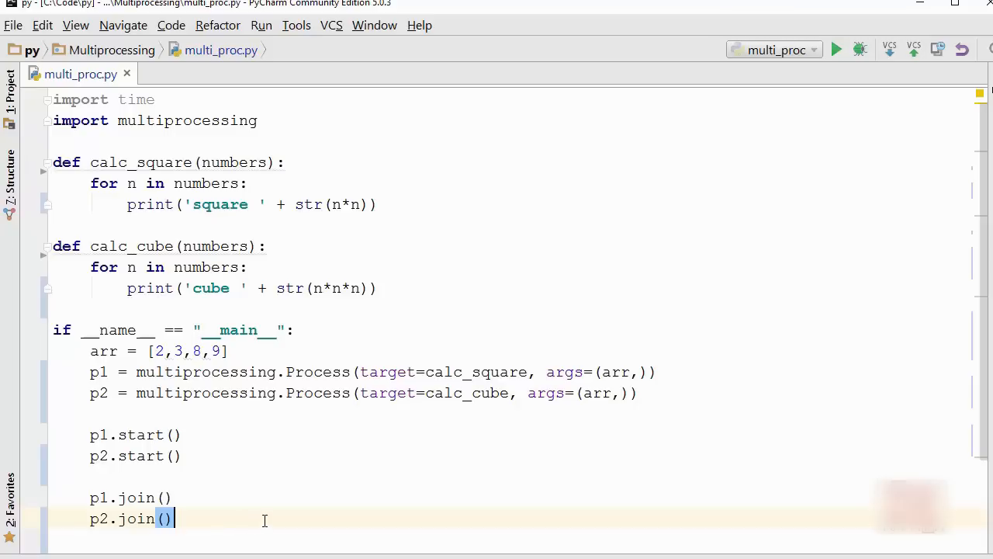
mouse_move(276, 421)
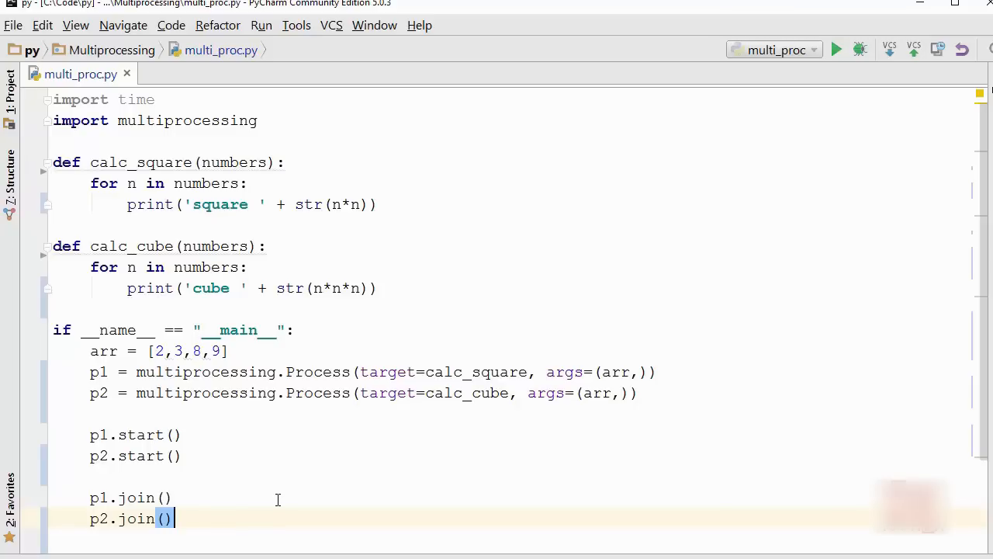
text(print("Done!"))
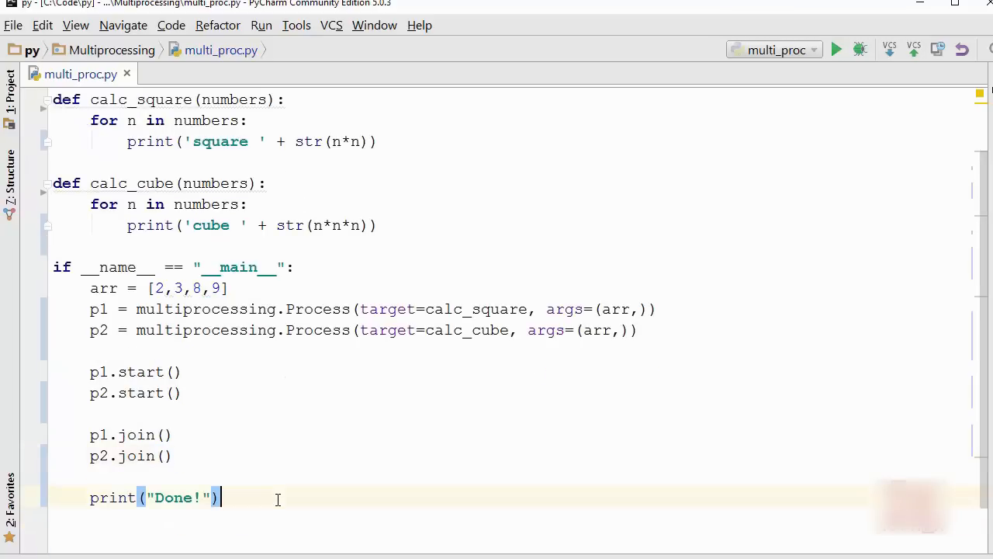
scroll(up, 3)
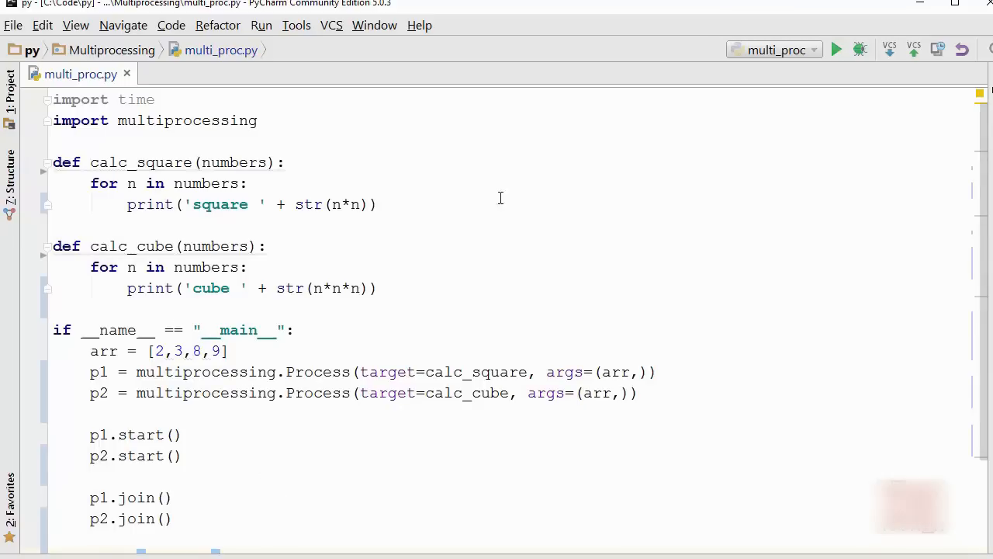
- Run multi_proc.py showing squares, cubes and Done!, and resize the output pane
click(835, 50)
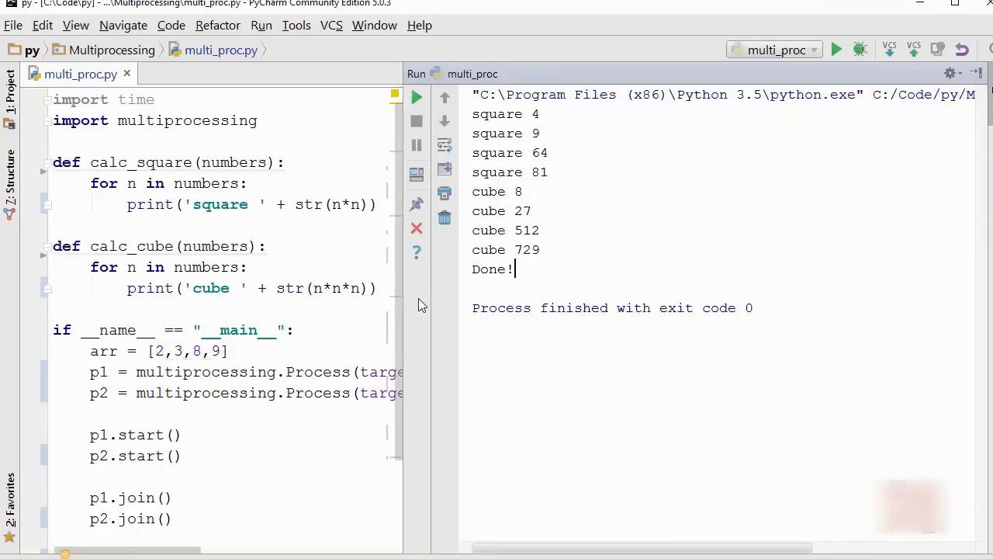
drag(471, 193, 540, 248)
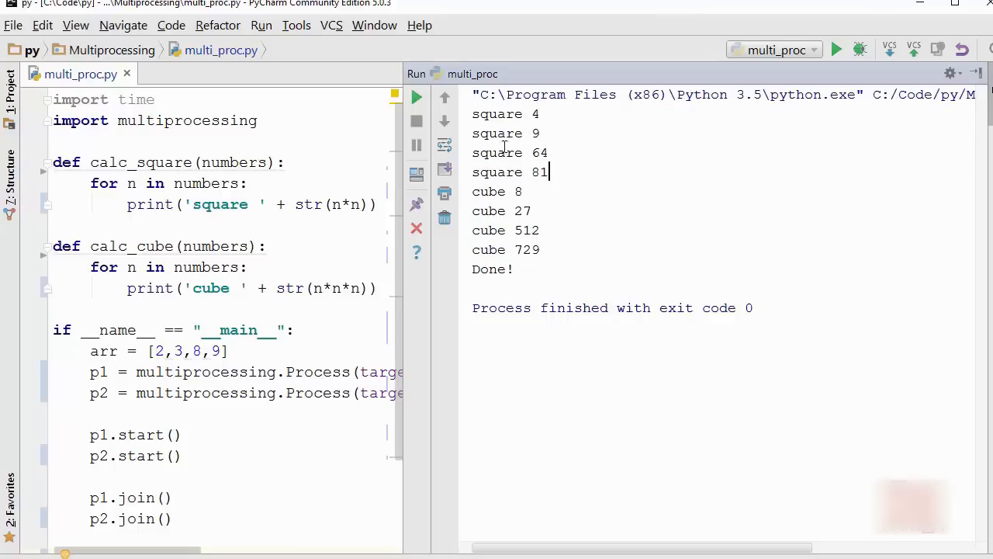
mouse_move(403, 313)
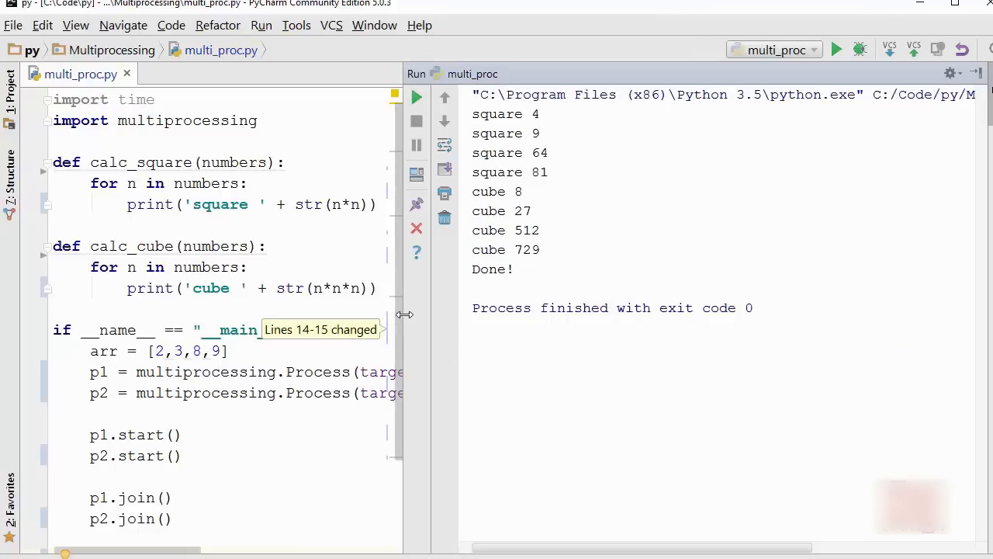
mouse_move(403, 313)
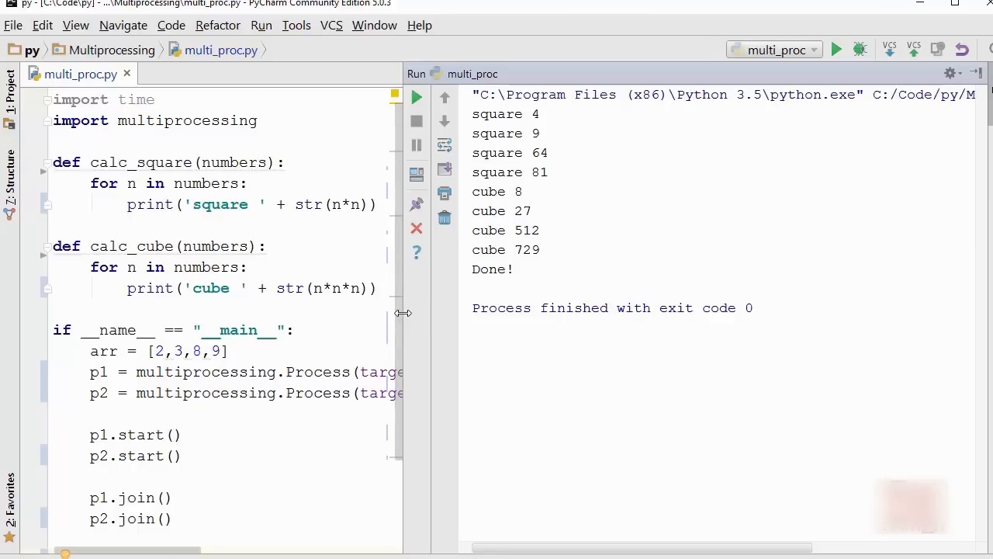
drag(403, 313, 690, 316)
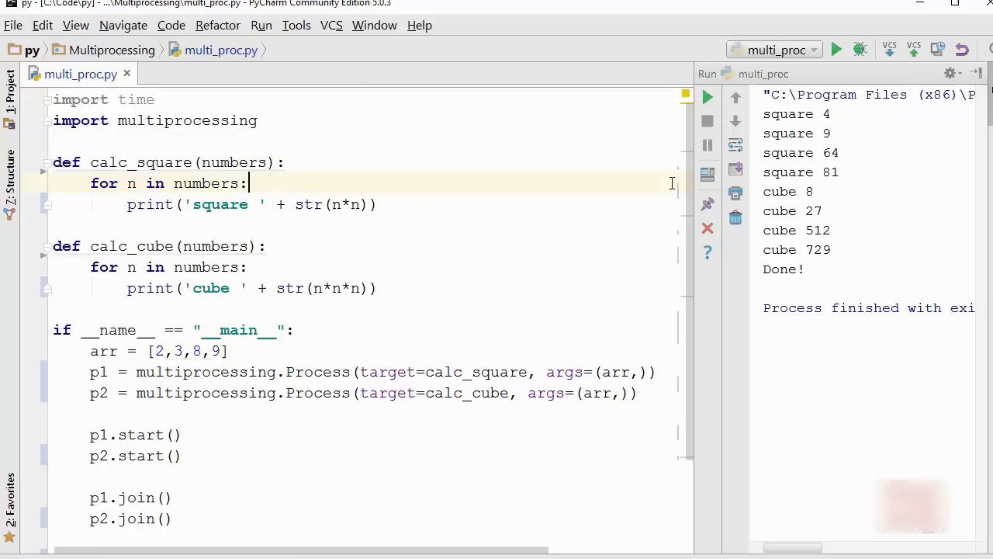
- Add time.sleep(5) inside both loops of calc_square and calc_cube, then rerun
text(time.)
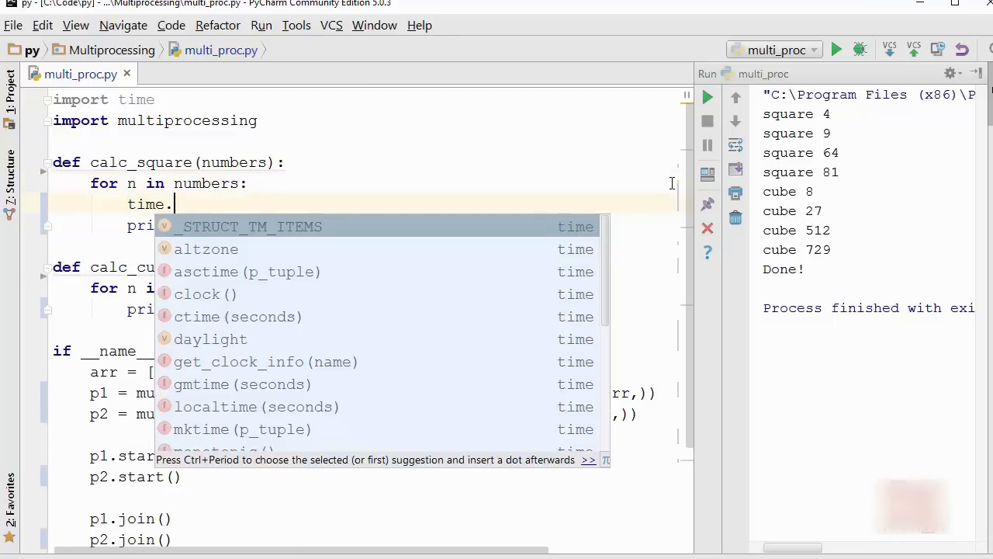
text(sleep()
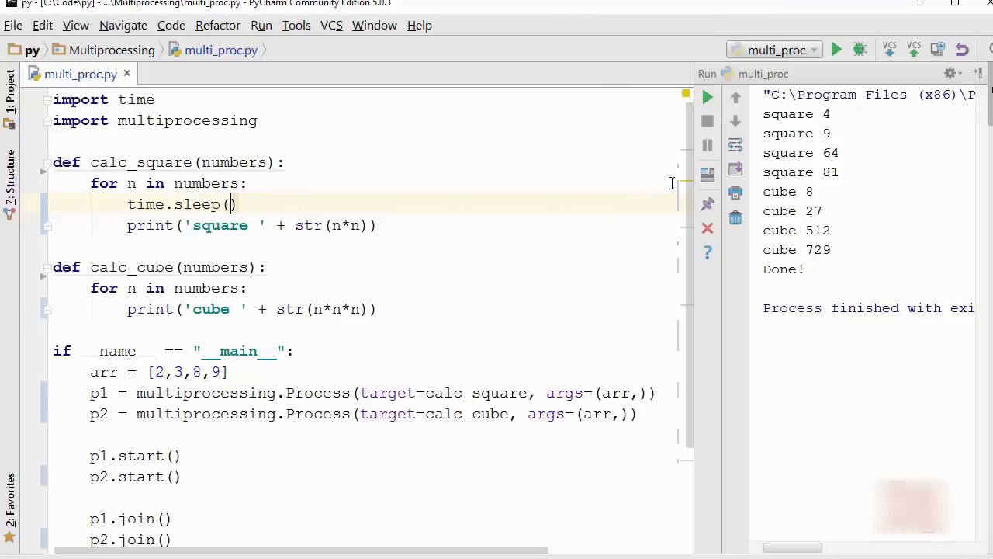
text(5)
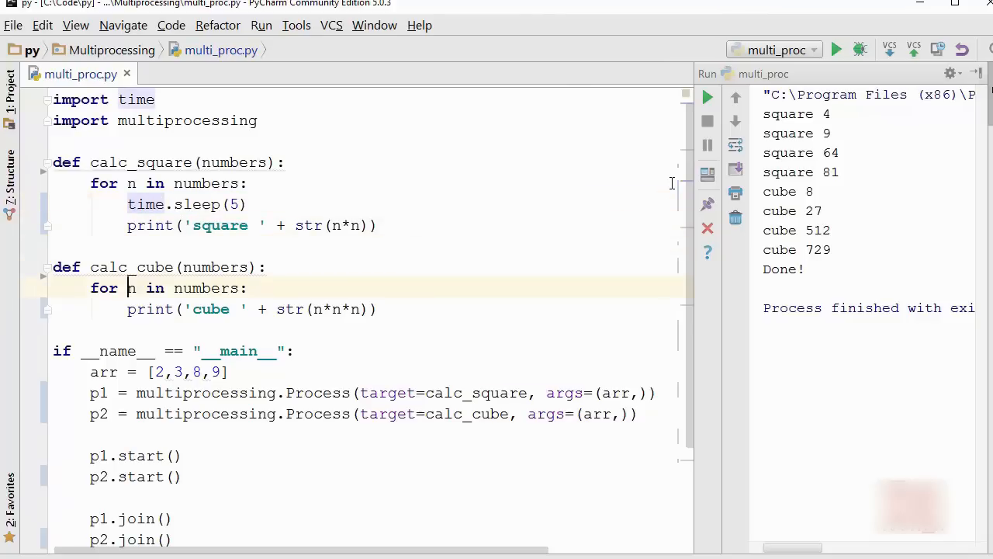
text(time.sleep(5))
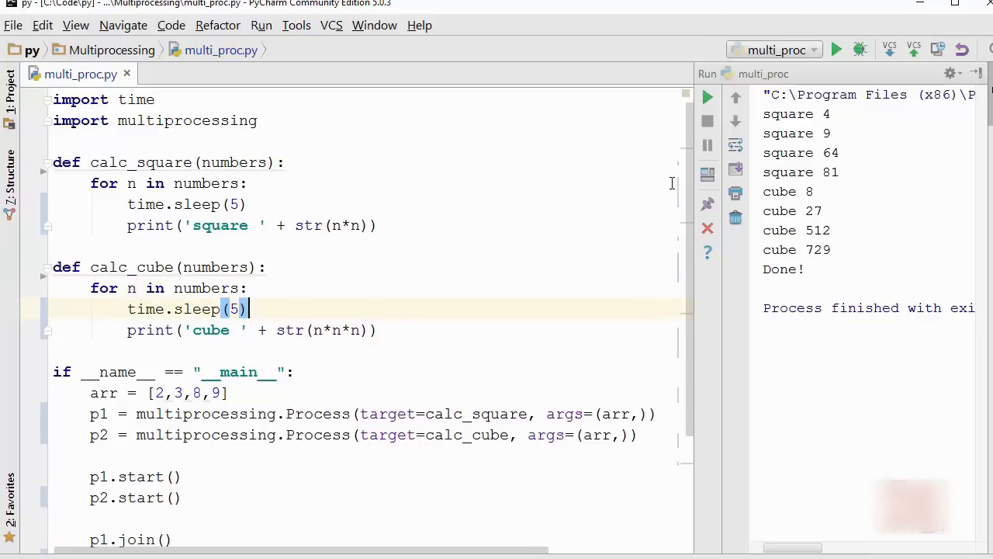
mouse_move(721, 199)
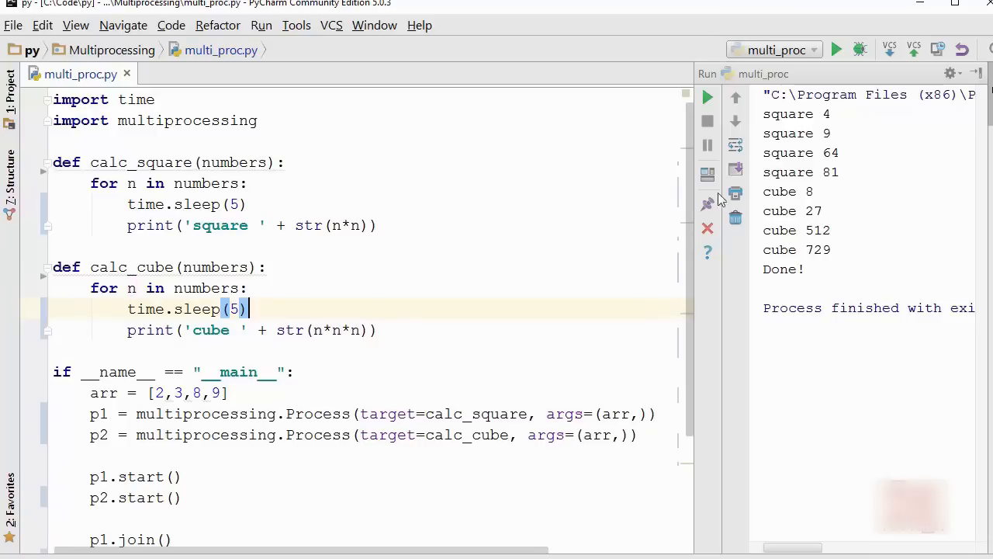
click(706, 98)
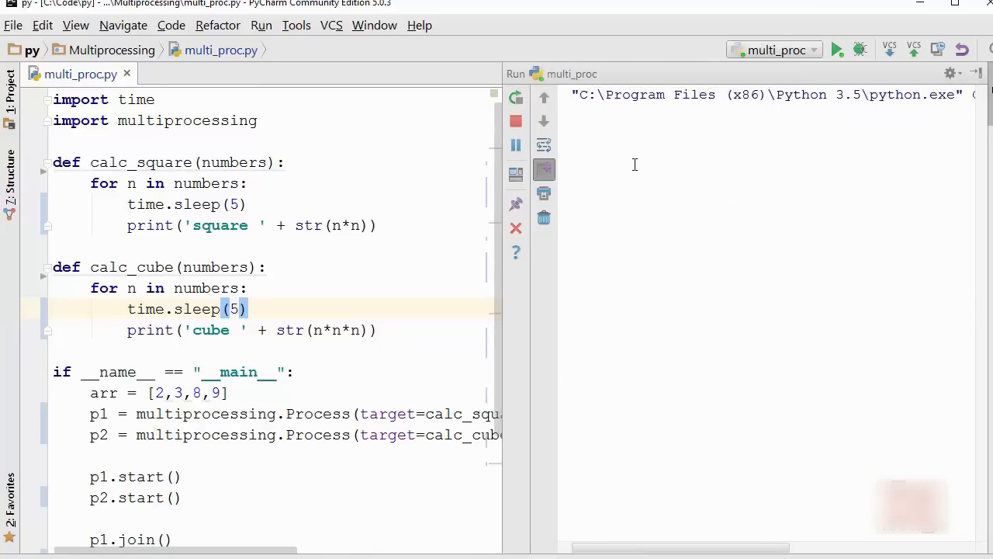
mouse_move(658, 124)
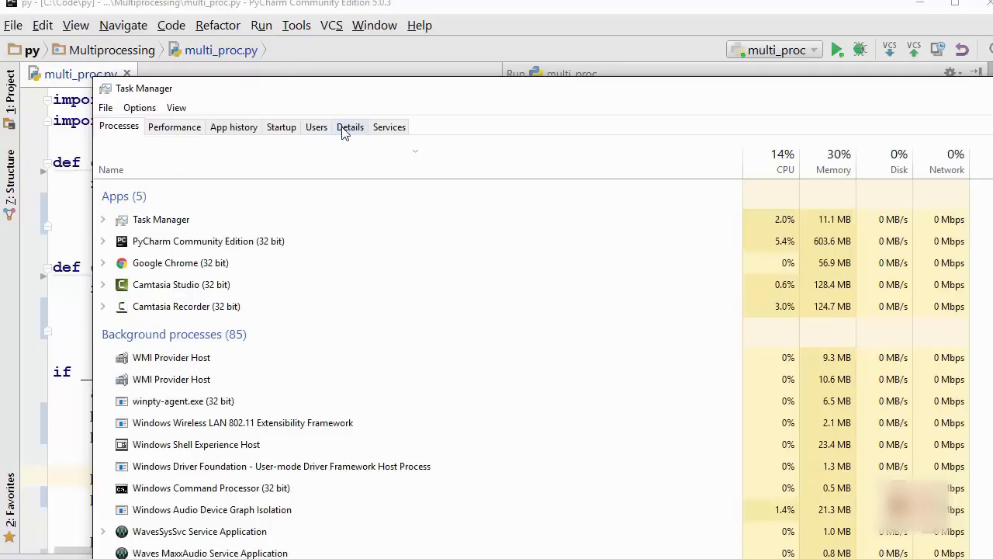
- Show Task Manager's Details list with the running python.exe processes
click(351, 127)
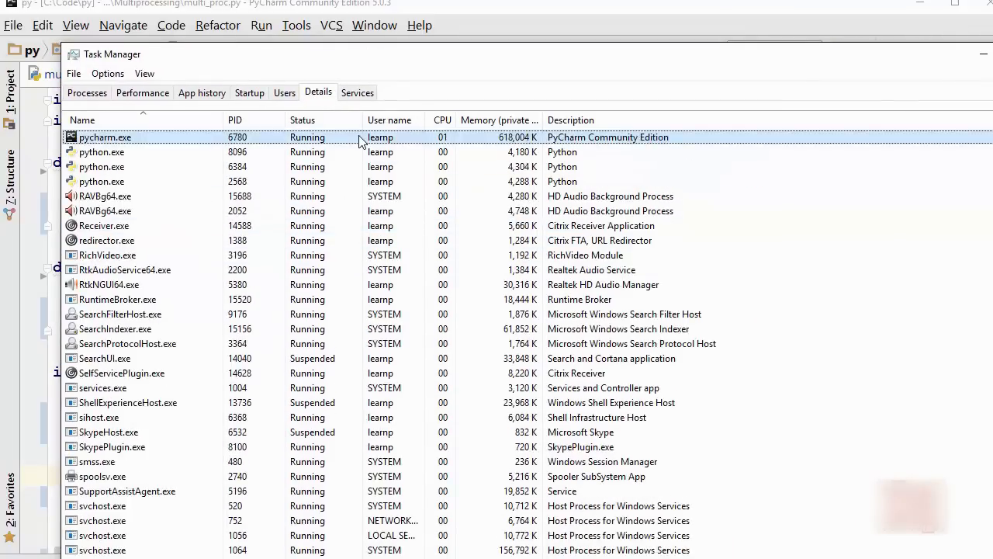
click(103, 152)
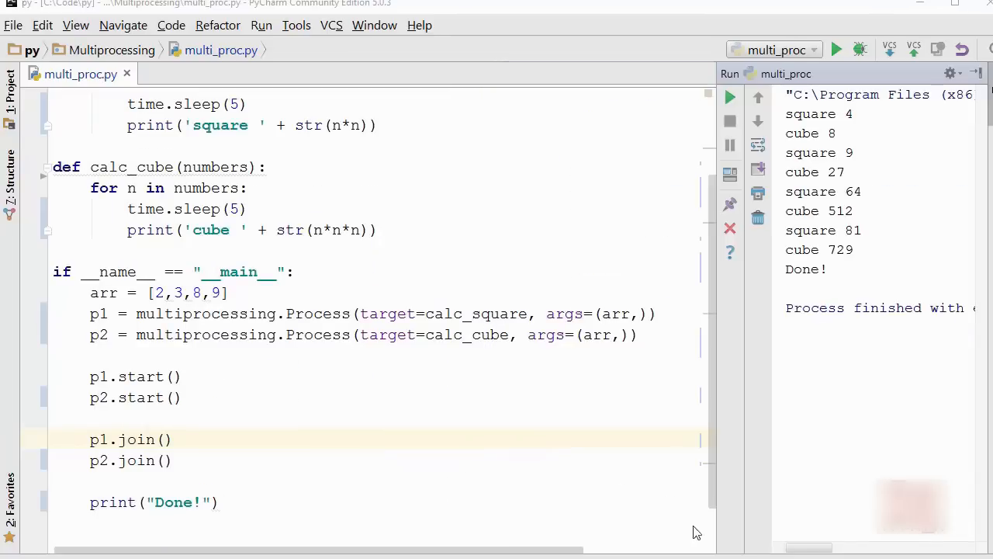
- Add a global square_result = [] list above calc_square
click(360, 419)
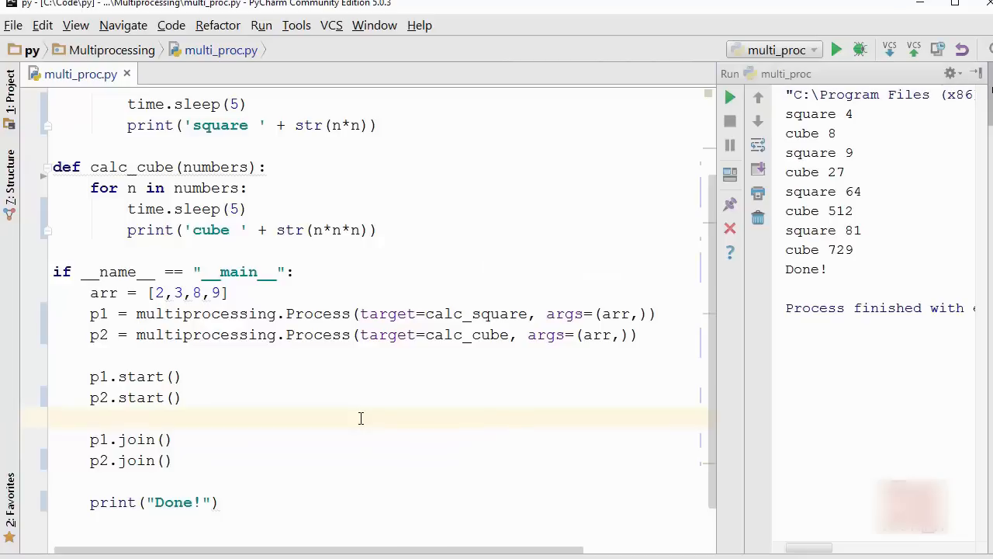
scroll(up, 3)
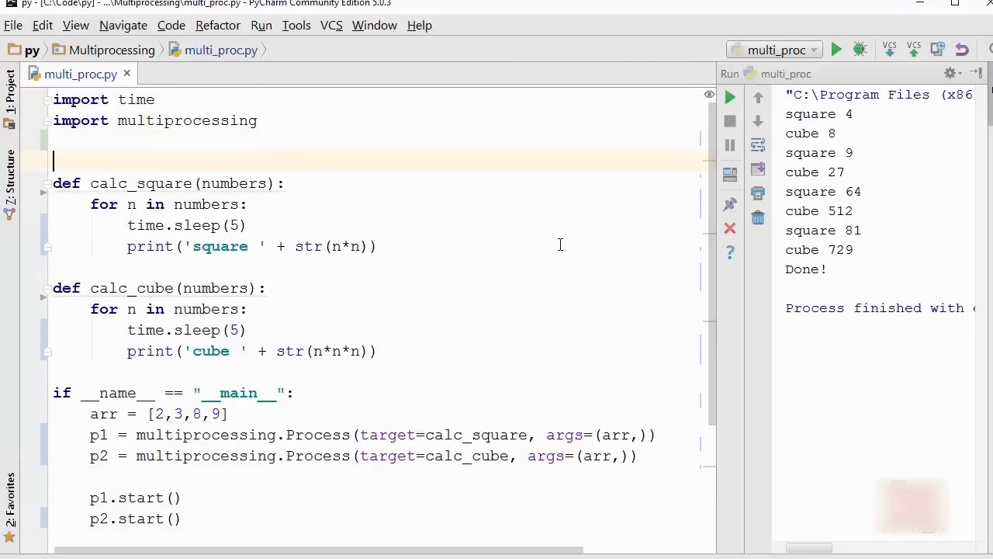
text(square)
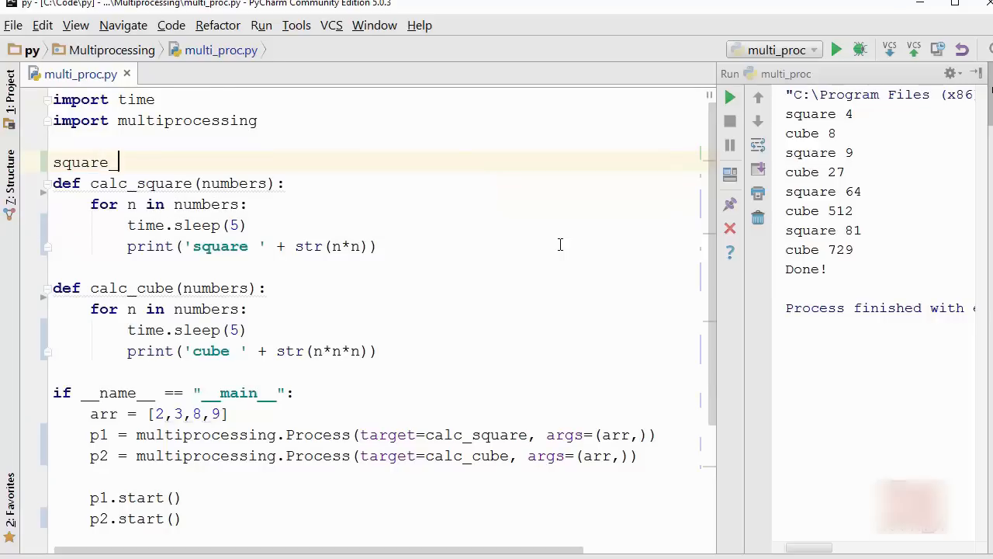
text(_result)
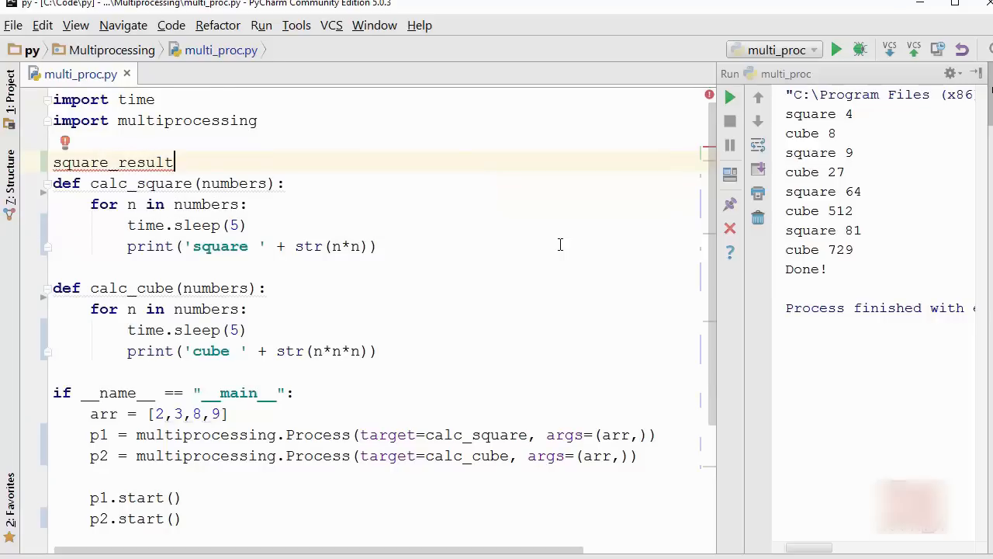
text(=[])
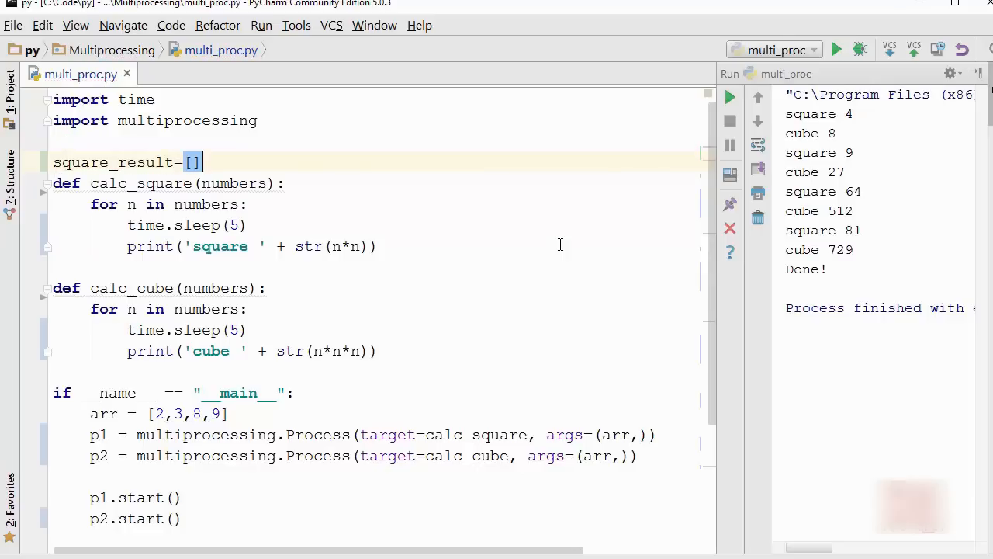
- Delete calc_cube and the p2 process lines from the script
click(385, 350)
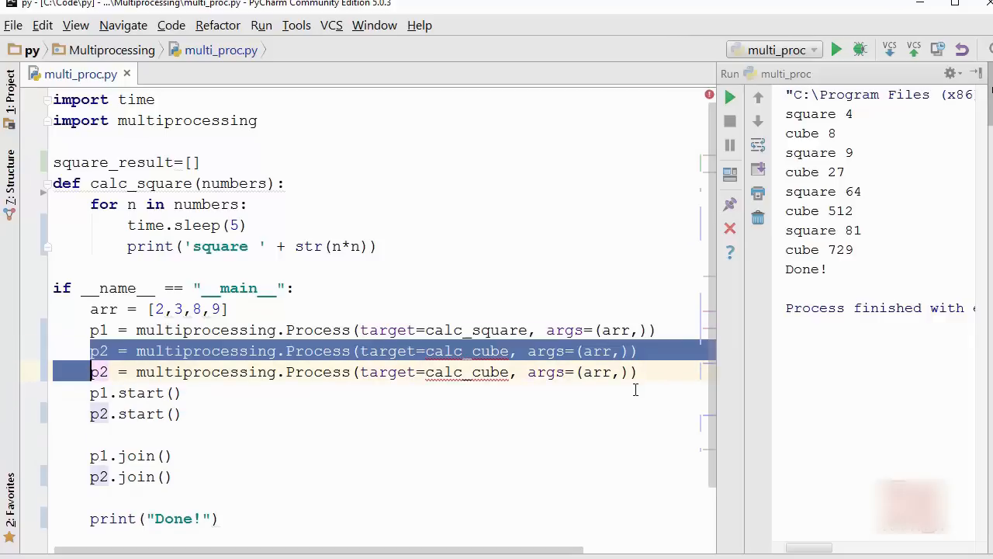
key(Delete)
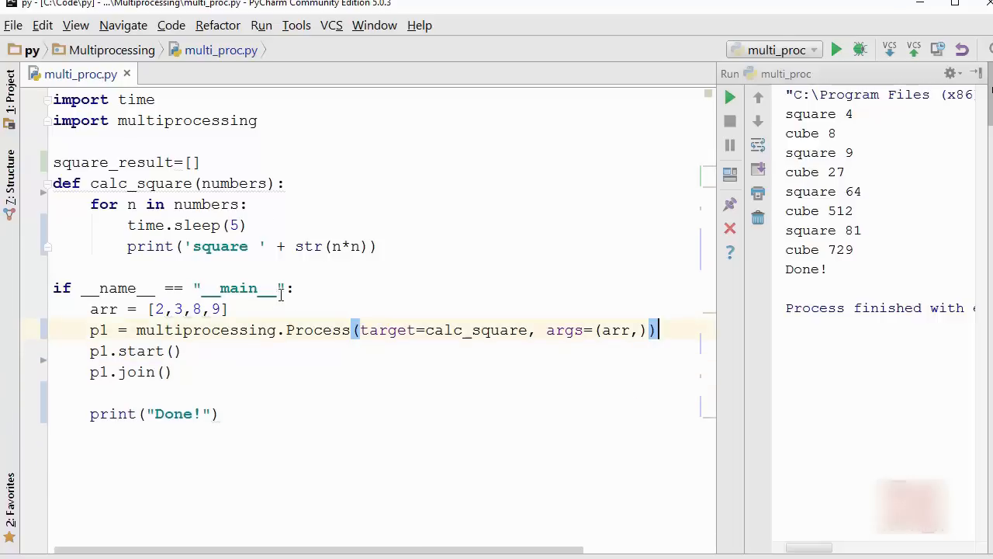
click(192, 162)
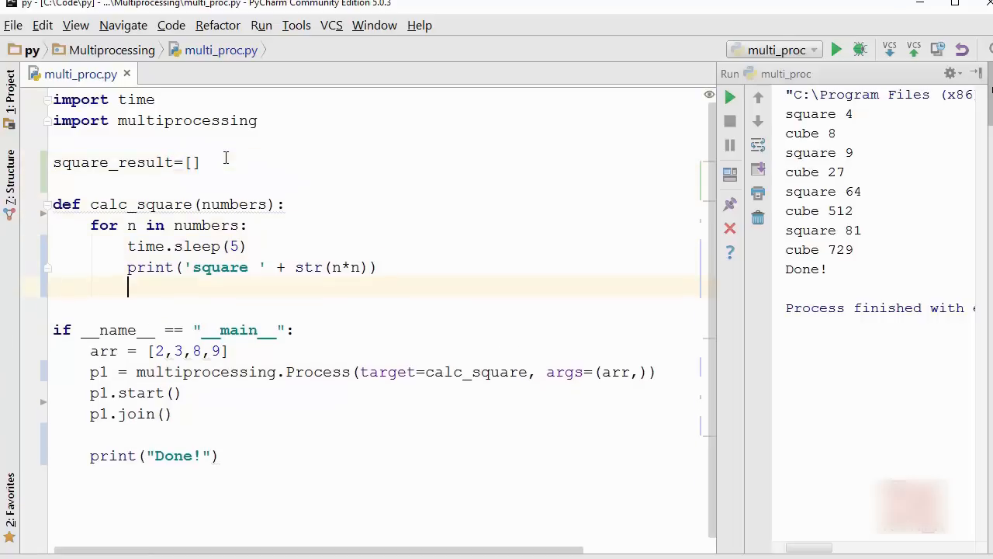
- Make calc_square declare global square_result and append n*n to it
text(square_result)
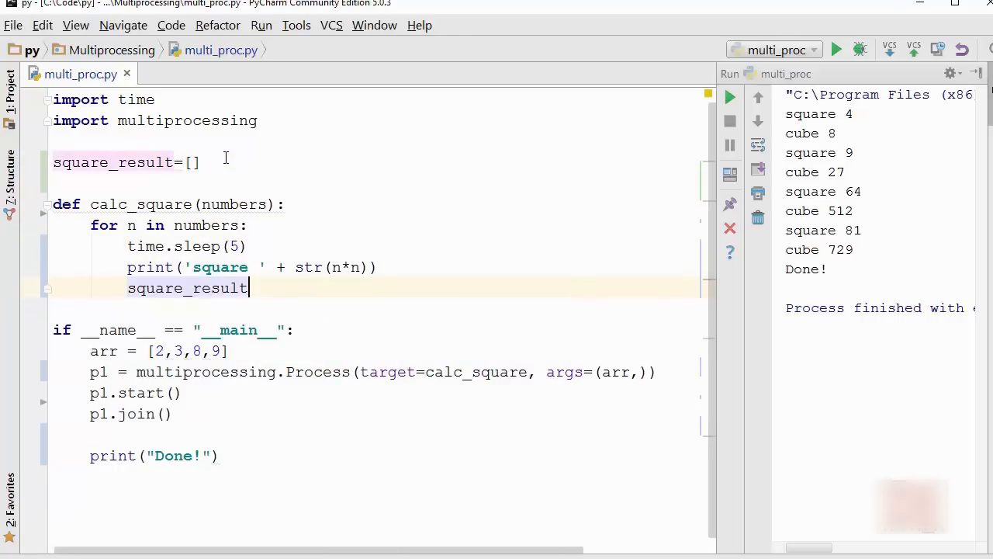
text(.append())
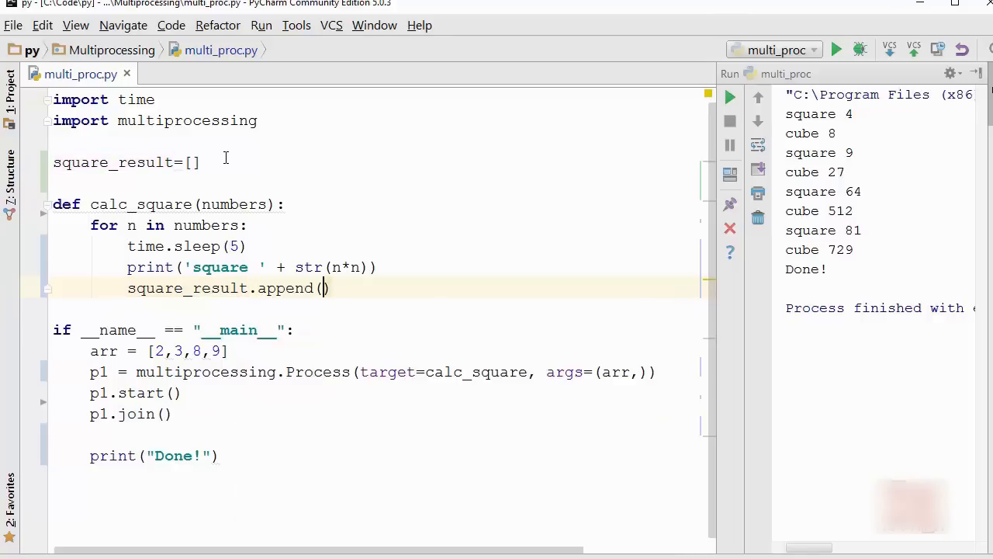
click(321, 287)
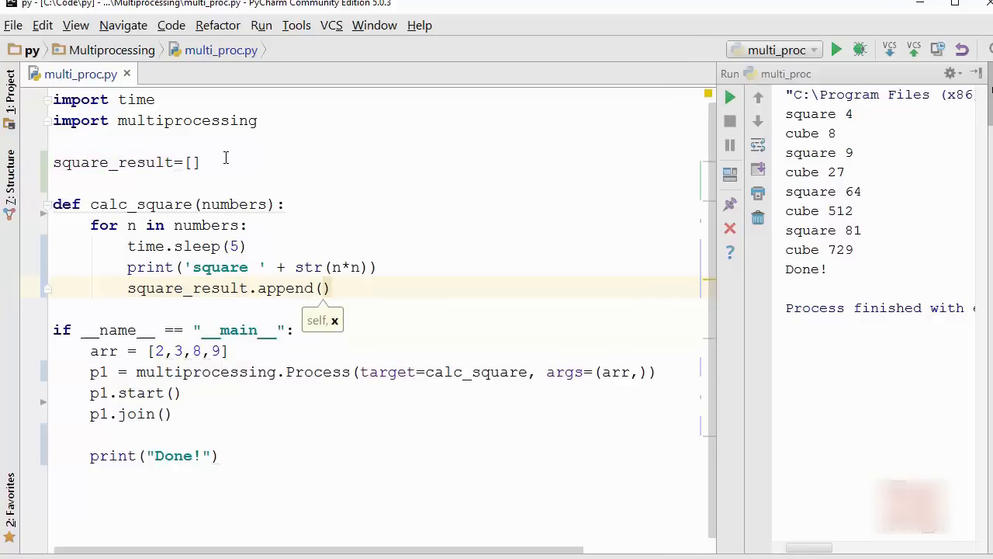
text(n*n)
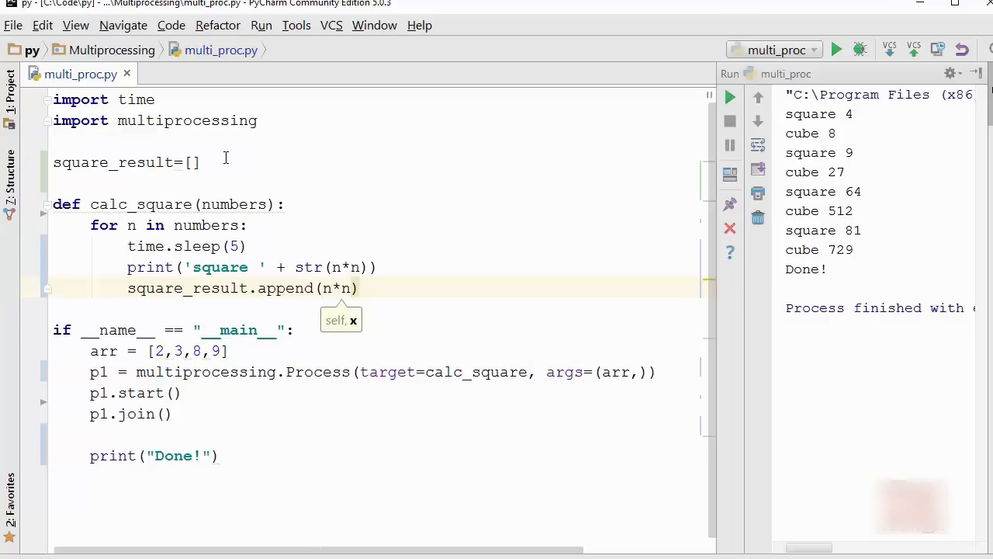
key(Return)
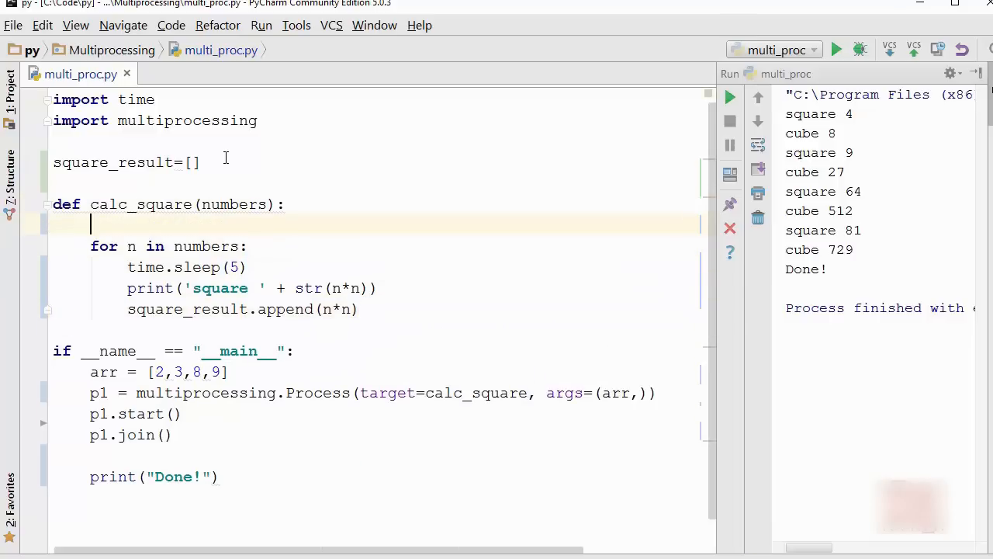
text(global square_result)
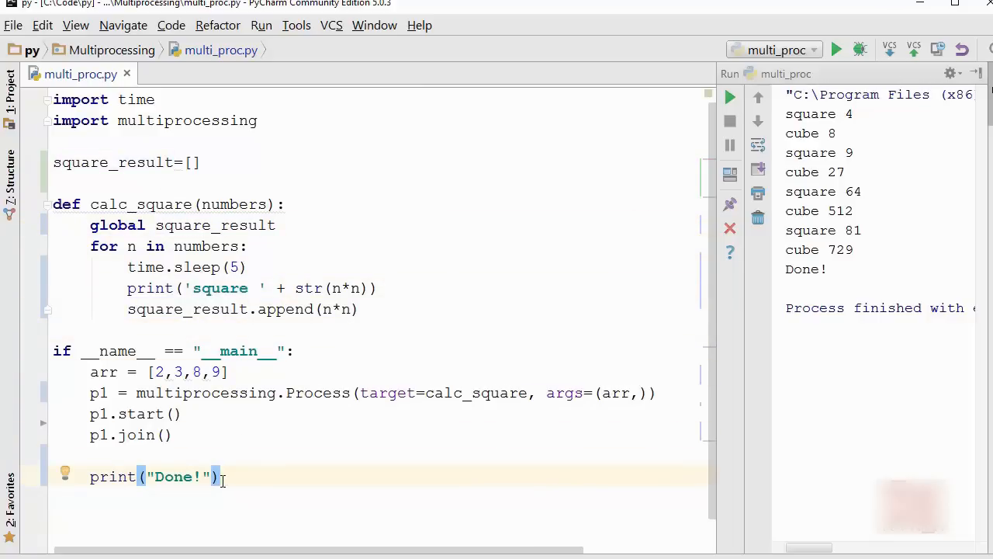
- Print 'result ' + str(square_result) after the join, before Done!
key(Return)
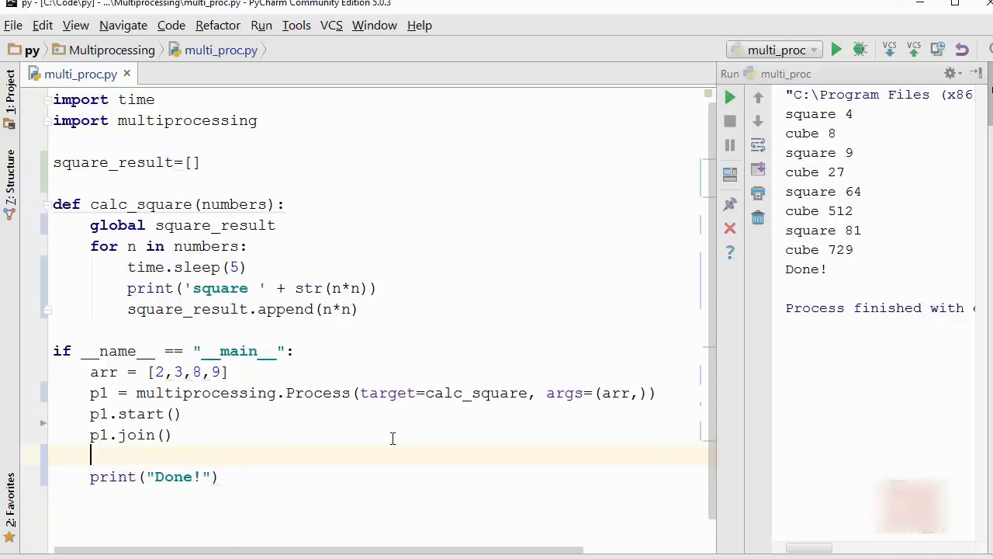
text(print()
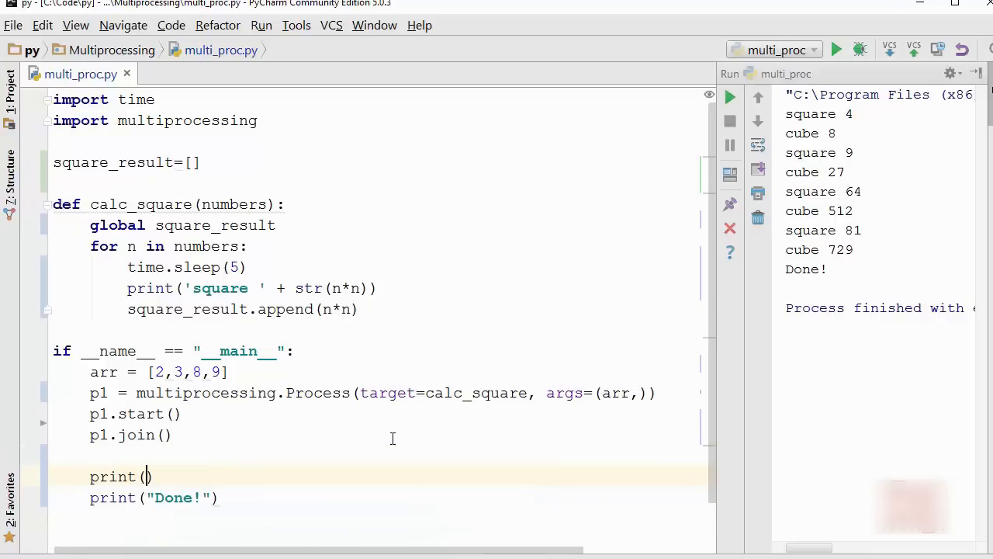
text('result ')
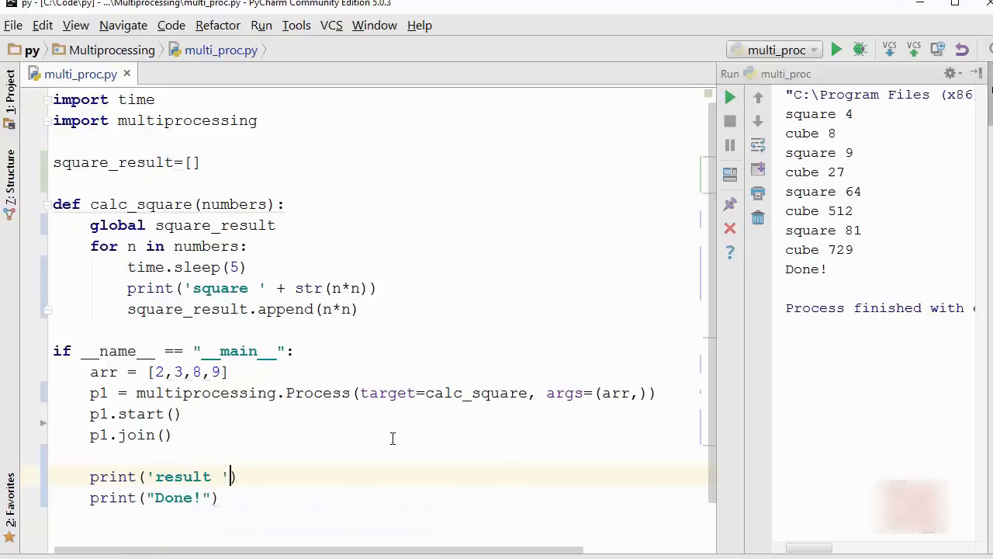
text(+ str(square_result)
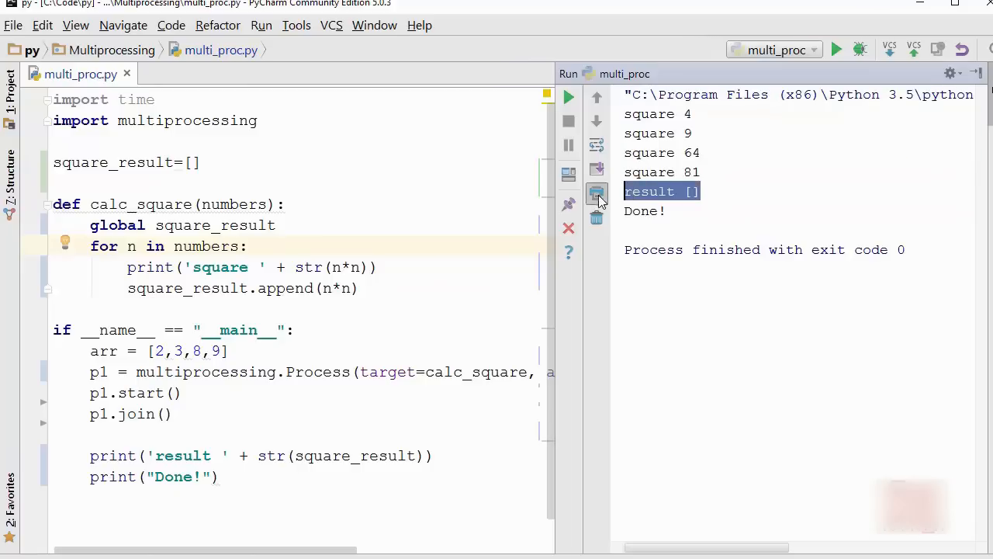
mouse_move(565, 317)
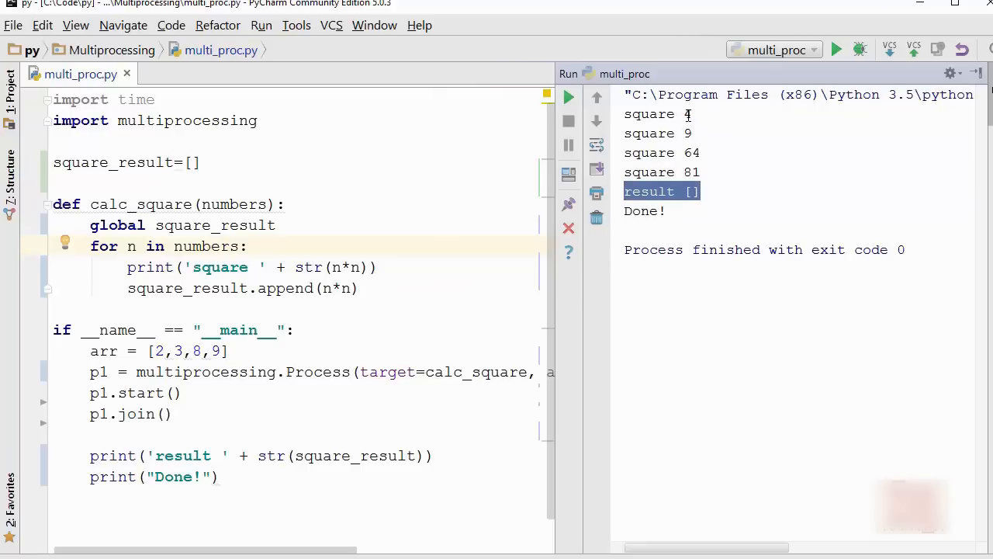
mouse_move(551, 292)
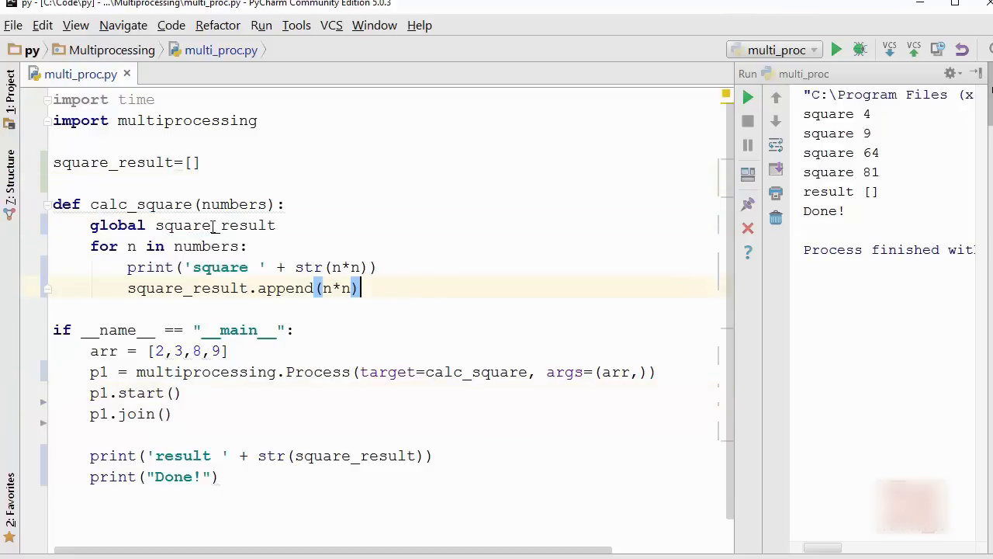
double_click(214, 225)
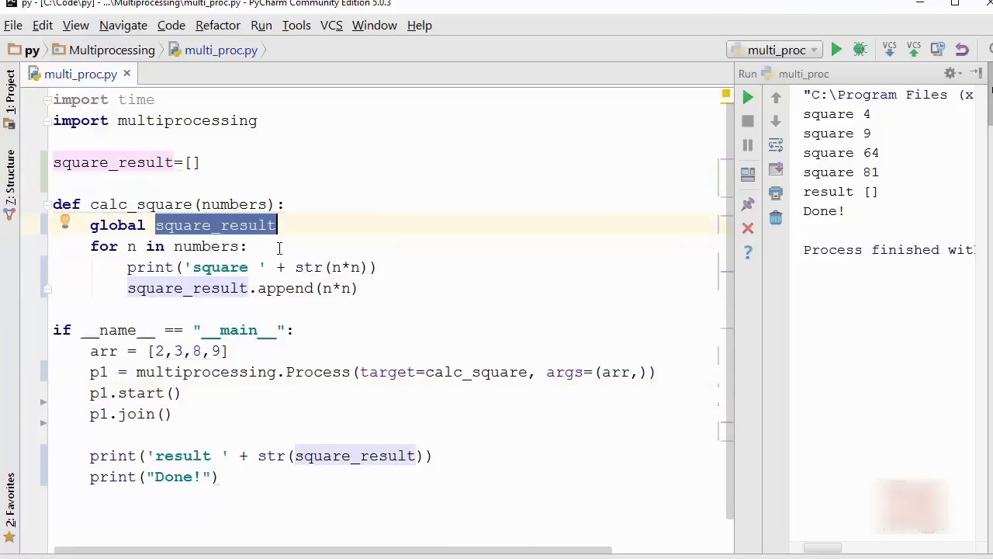
click(248, 245)
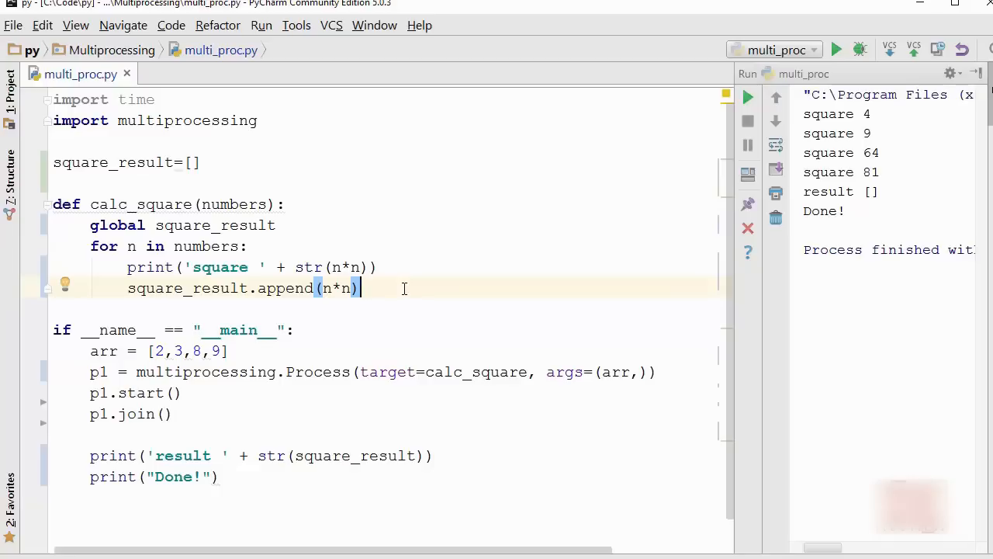
mouse_move(212, 249)
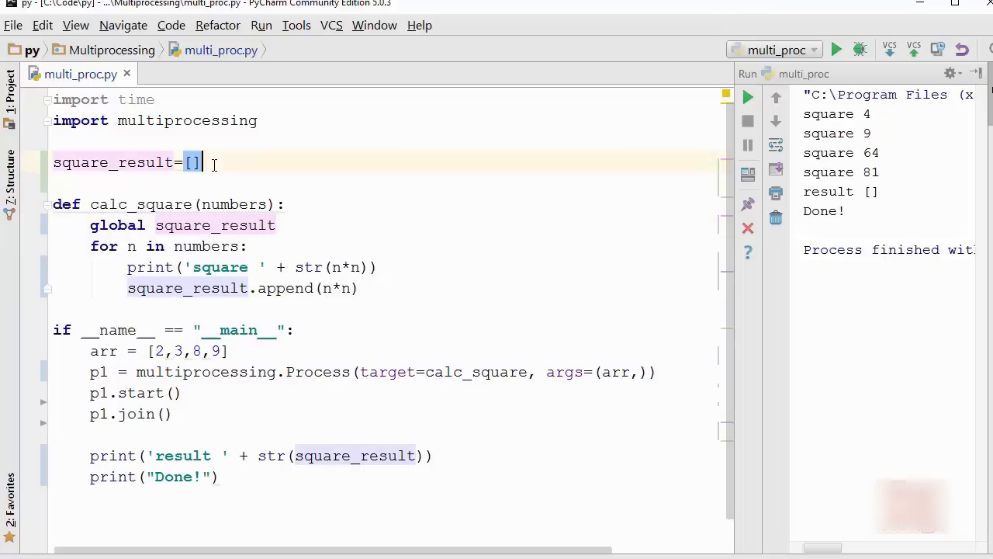
click(457, 287)
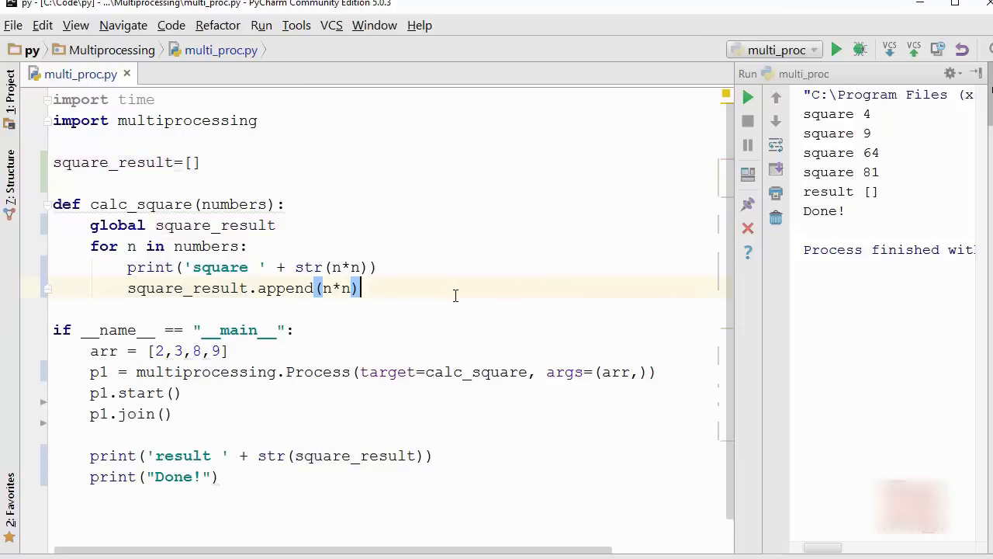
click(438, 456)
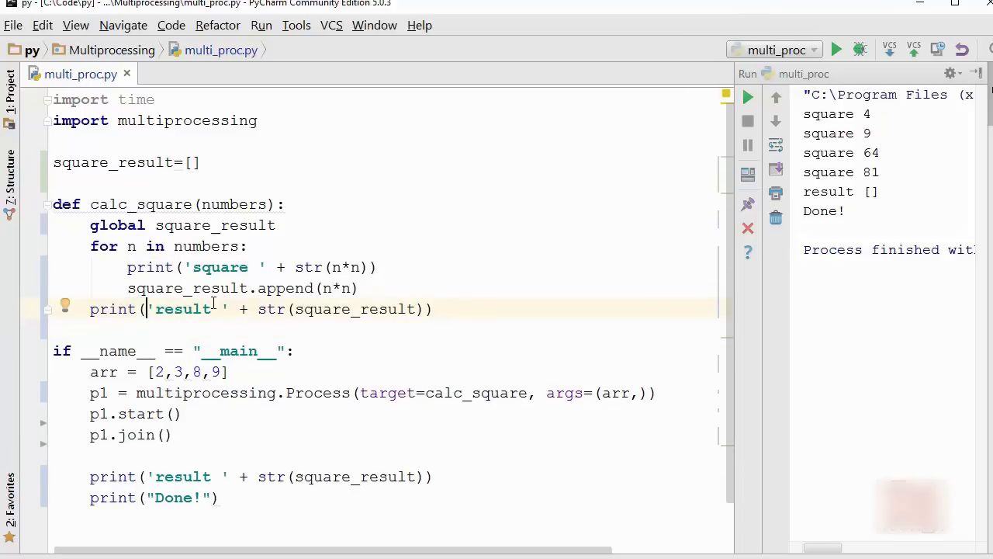
- Print 'within a process: result' with square_result inside calc_square and rerun
text(within)
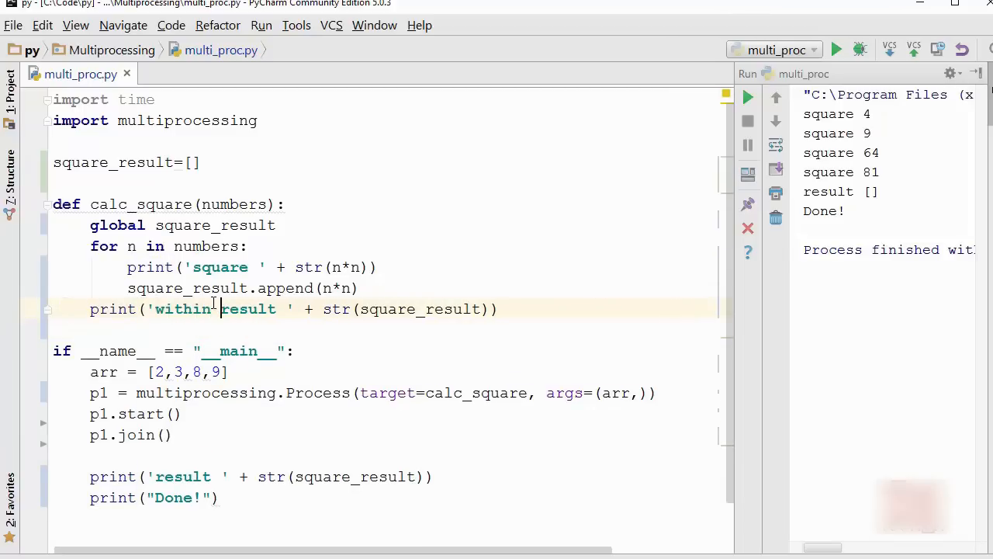
text(a process:)
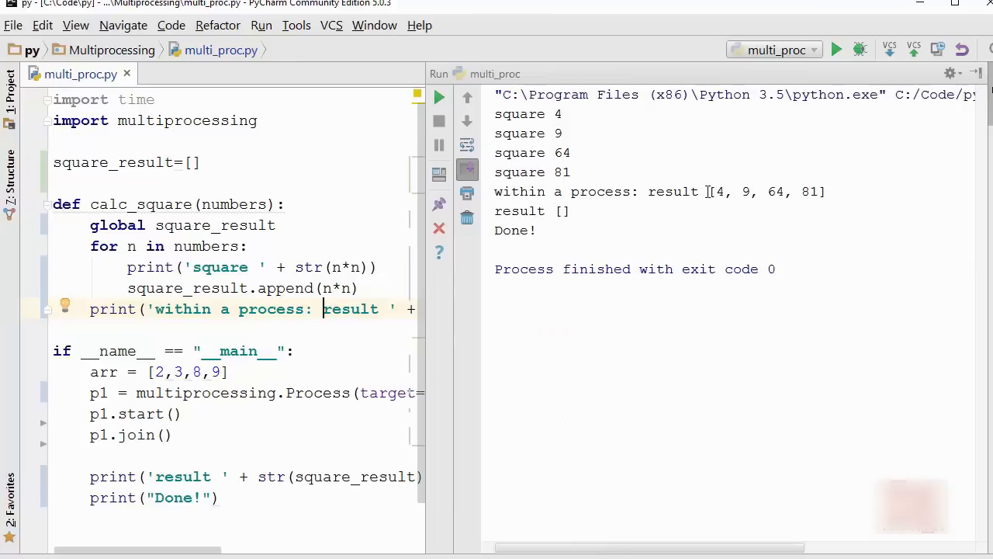
double_click(768, 192)
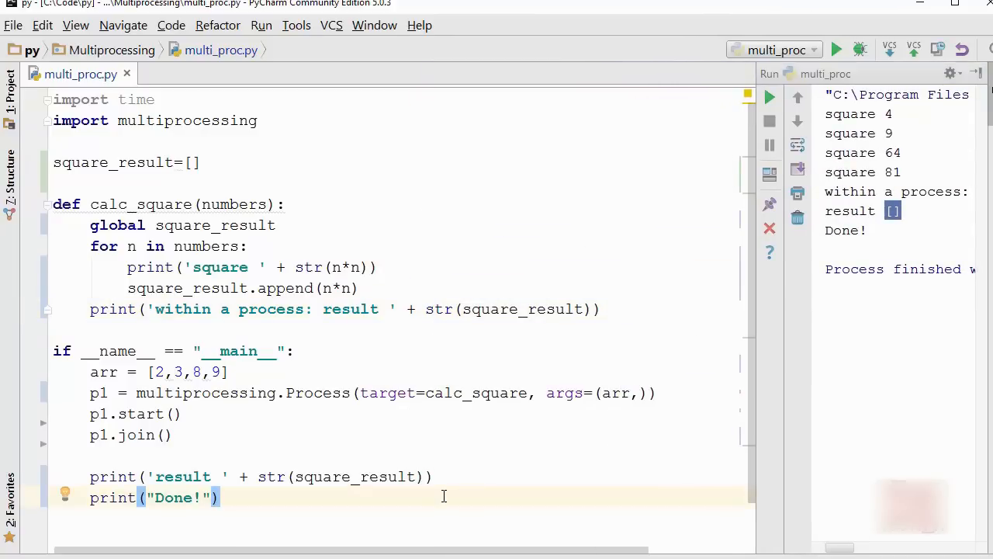
mouse_move(474, 337)
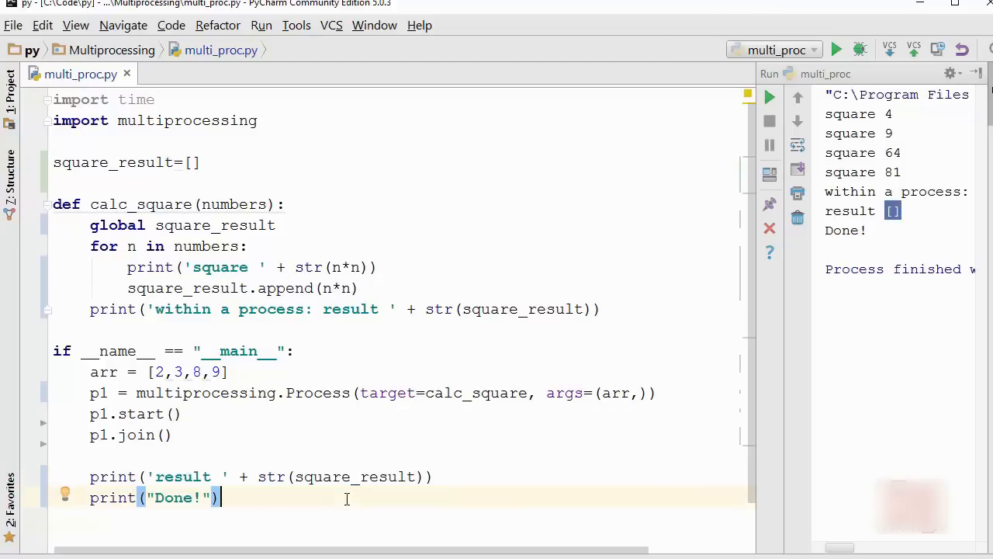
mouse_move(602, 438)
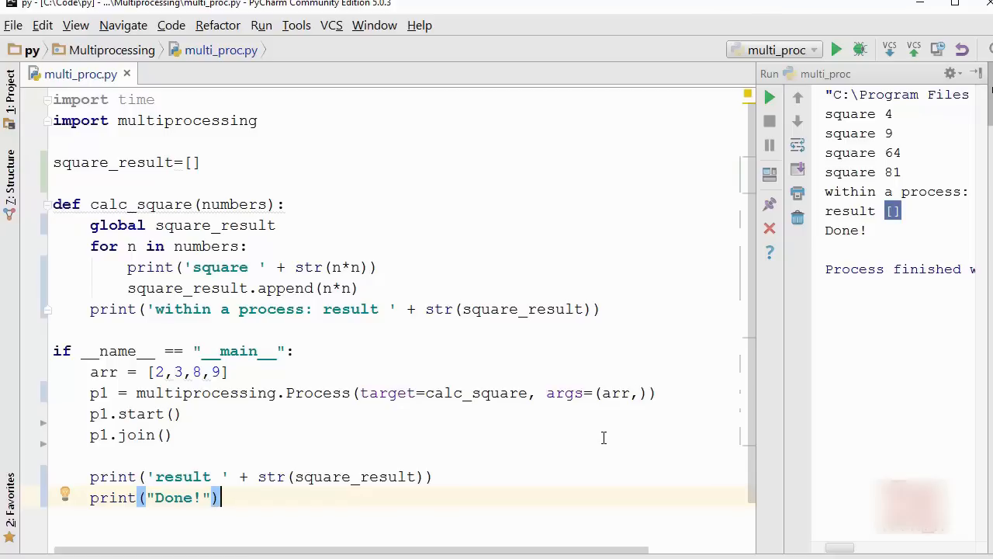
mouse_move(621, 454)
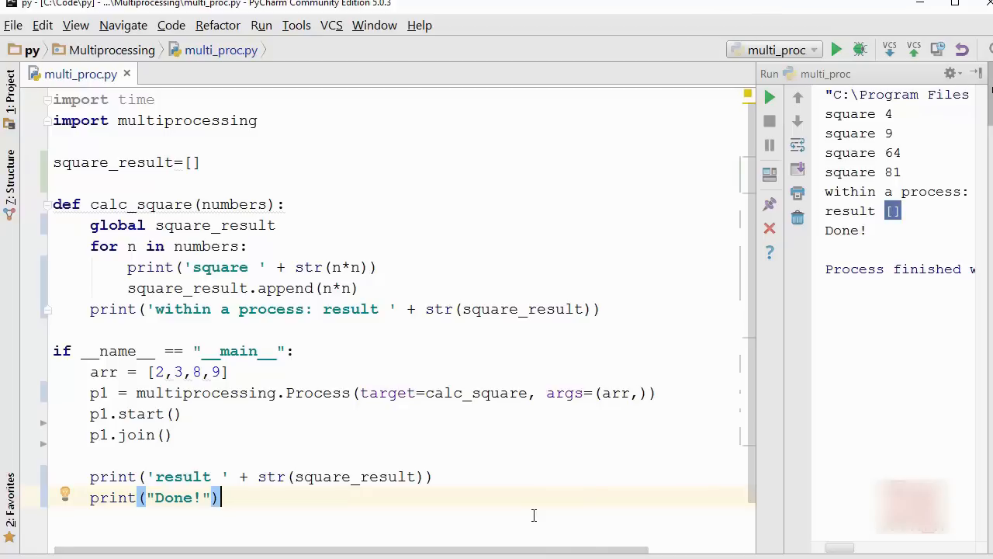
mouse_move(630, 504)
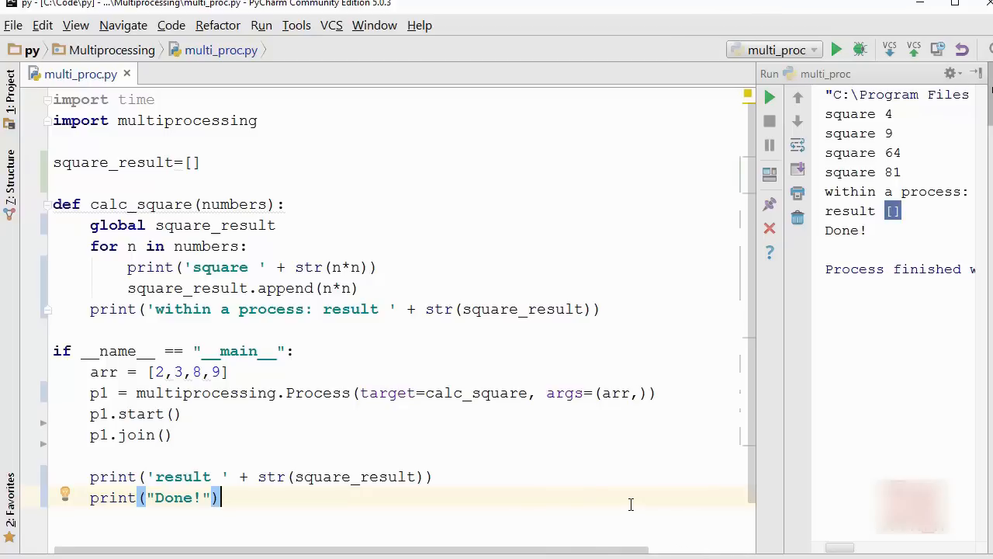